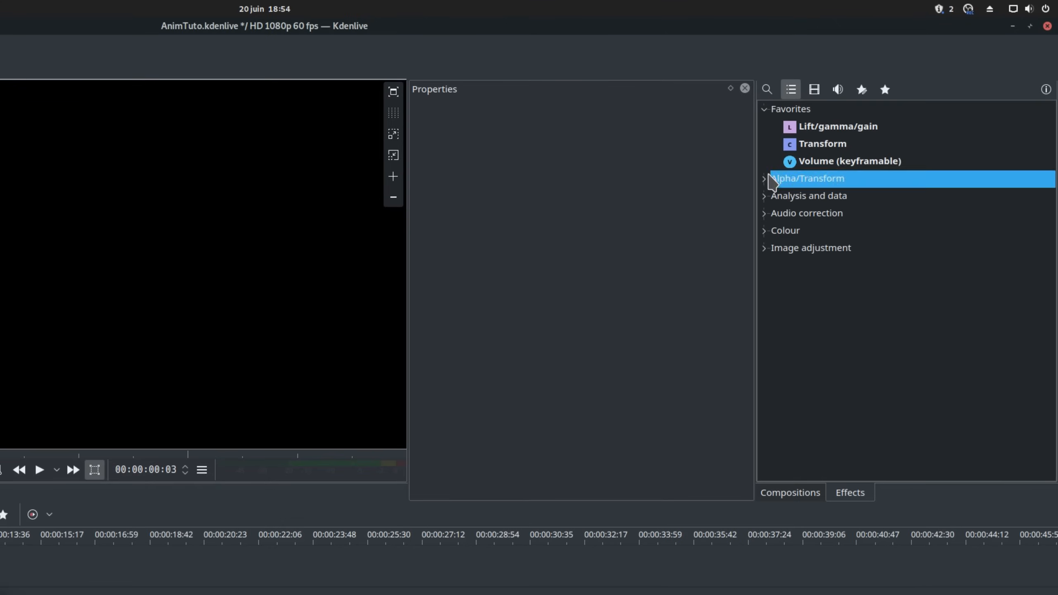
# - Expand the Alpha/Transform effects category to list the transform effects
pyautogui.click(764, 178)
pyautogui.write('transf')
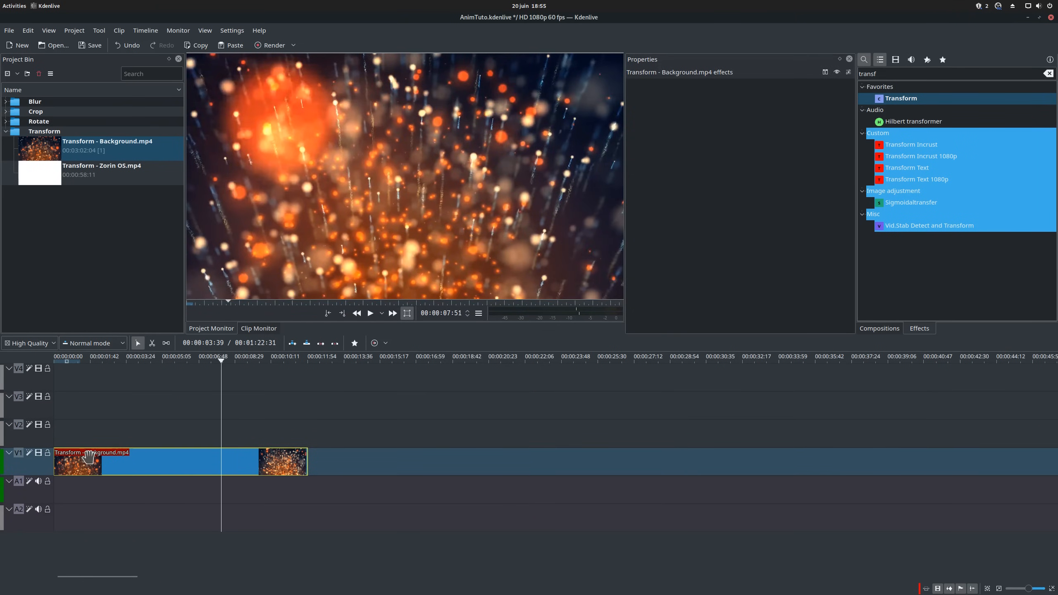
# - Put the Zorin OS clip on V2 with a Transform at 50% size and X -1954
pyautogui.click(370, 313)
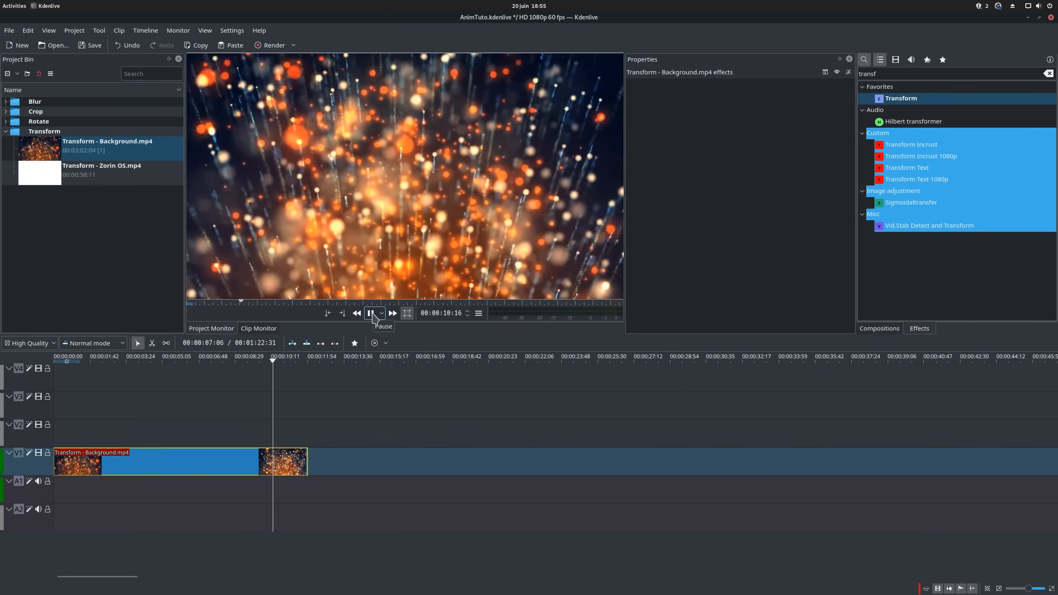
pyautogui.click(372, 313)
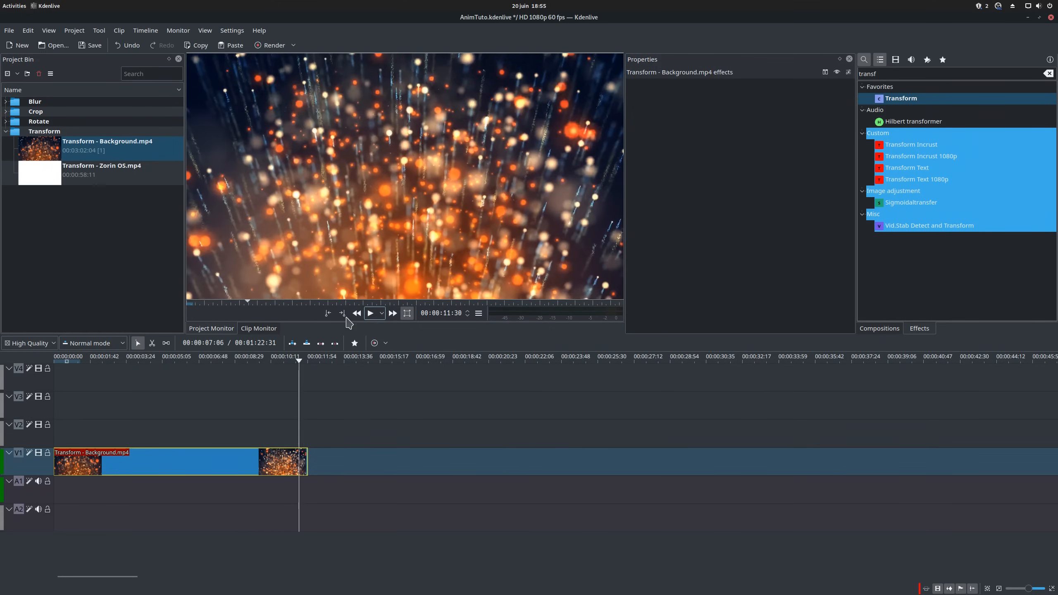
pyautogui.click(101, 169)
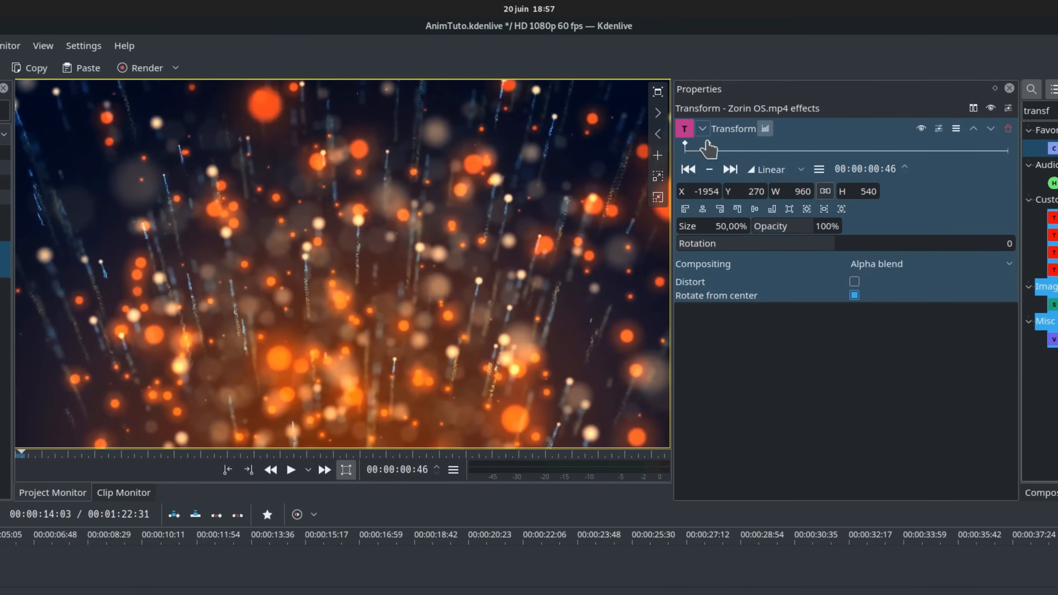
# - Add a second Transform keyframe centring the half-size Zorin OS clip at X 480
pyautogui.click(702, 208)
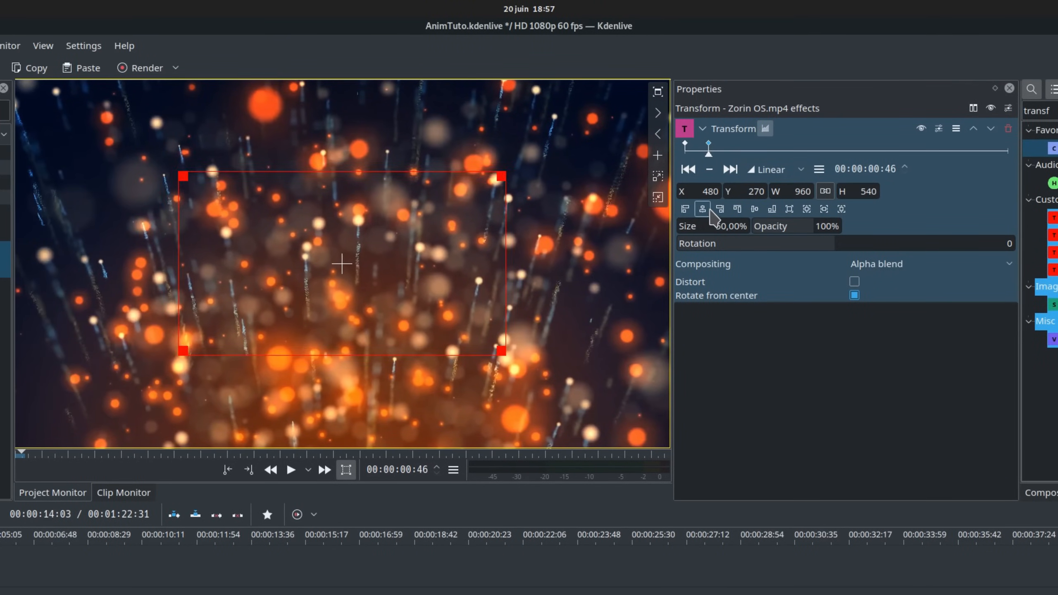
pyautogui.click(754, 208)
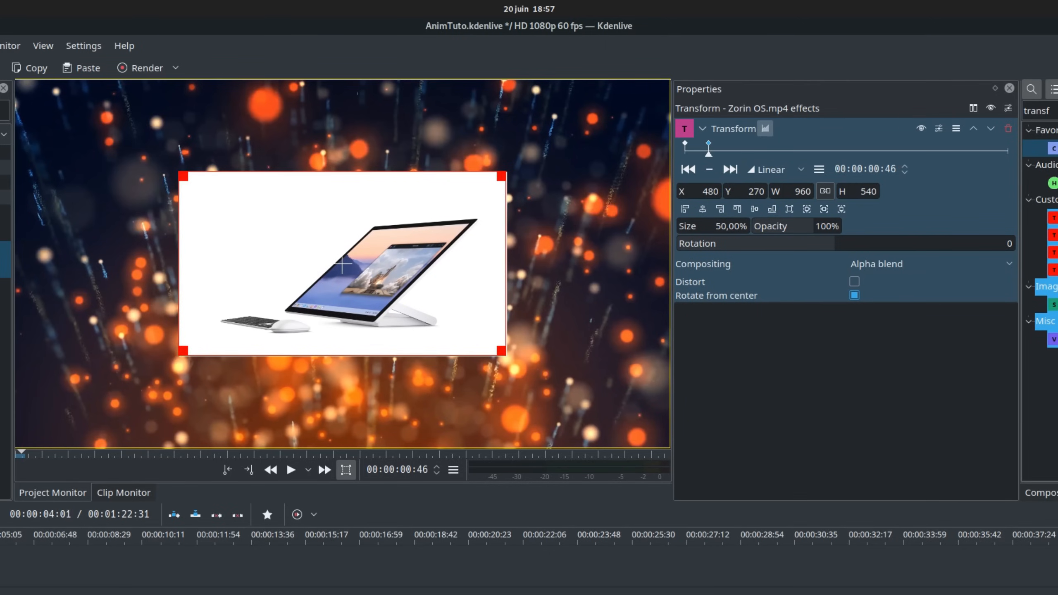
pyautogui.click(290, 469)
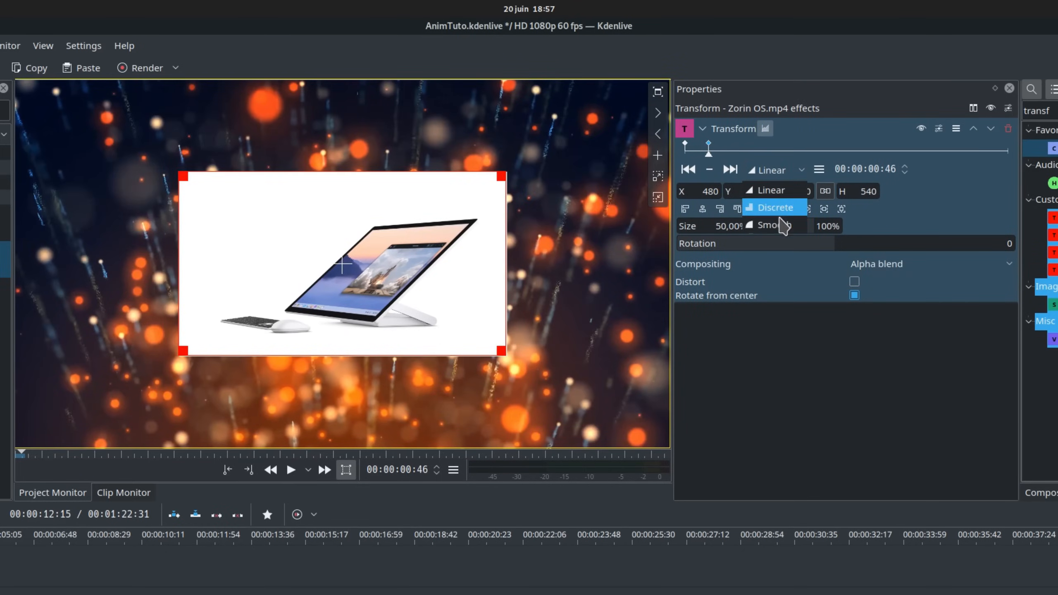
# - Use Smooth interpolation and add a centred third keyframe at 00:00:01:11, then preview
pyautogui.click(773, 224)
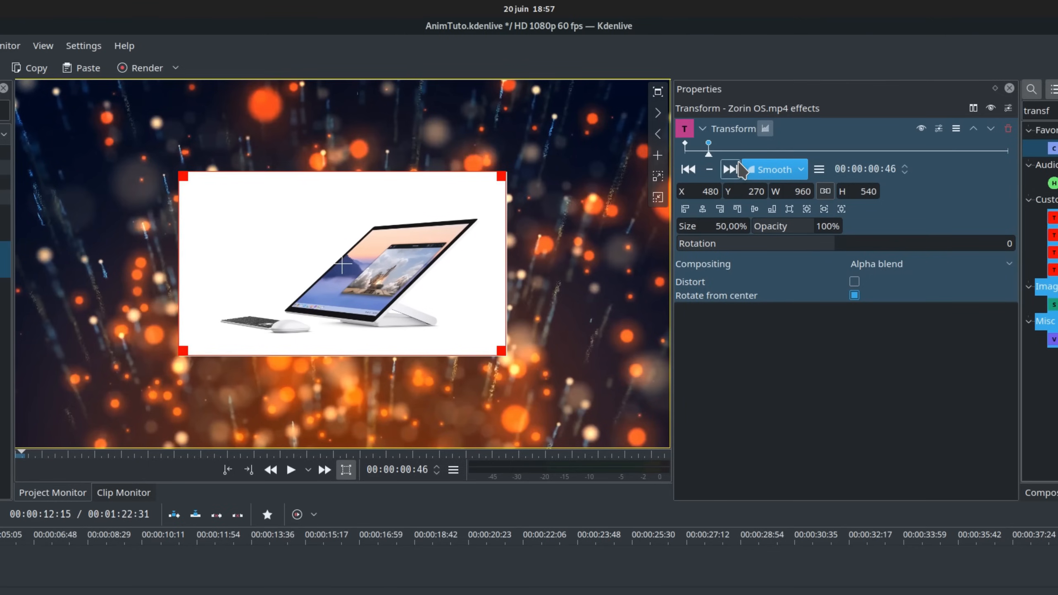
pyautogui.moveTo(740, 148)
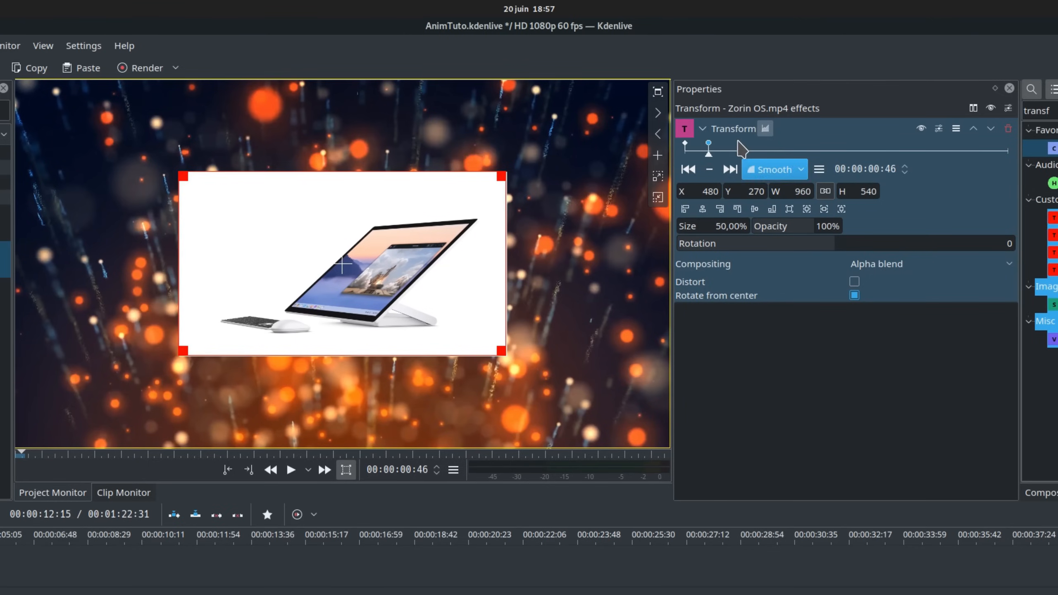
pyautogui.moveTo(730, 156)
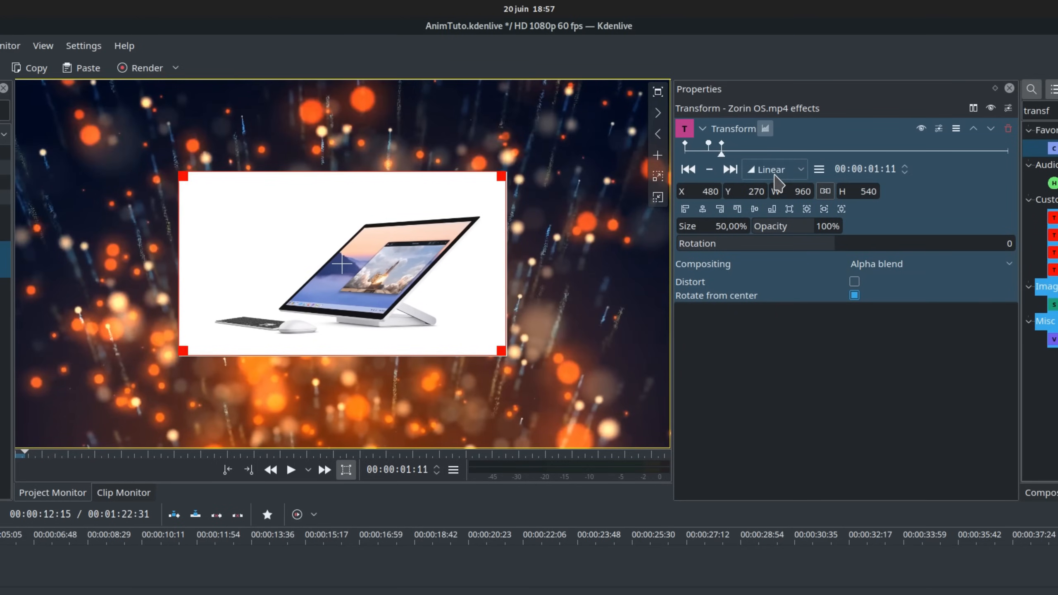
pyautogui.click(774, 168)
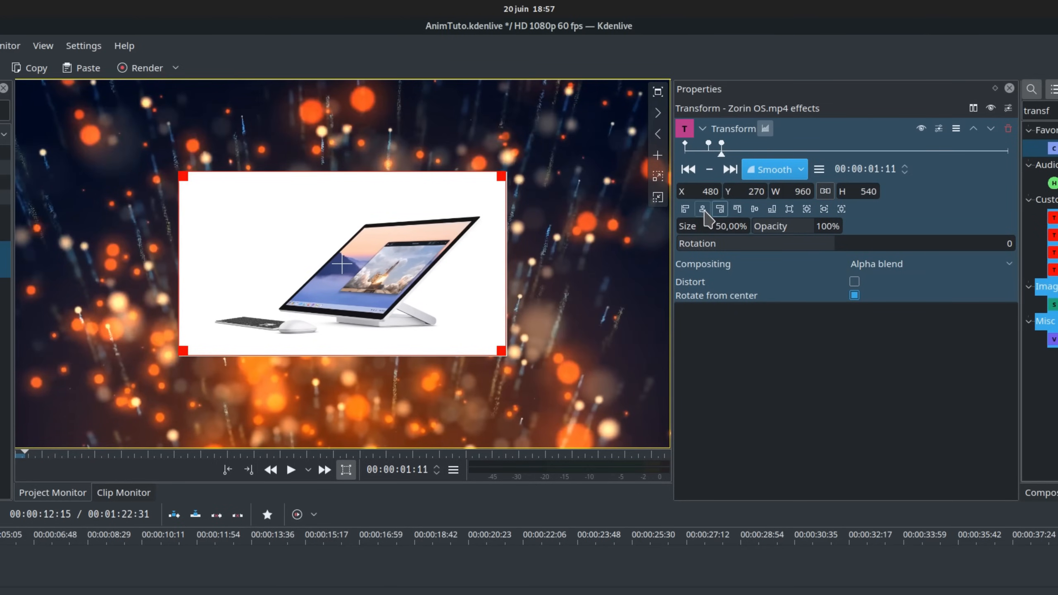
pyautogui.click(290, 469)
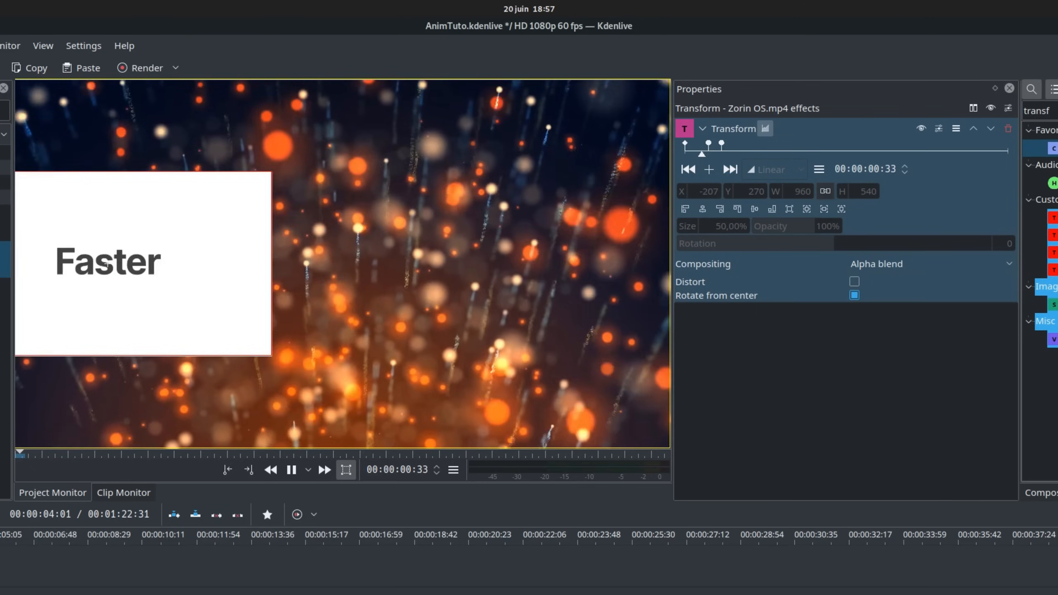
pyautogui.click(291, 469)
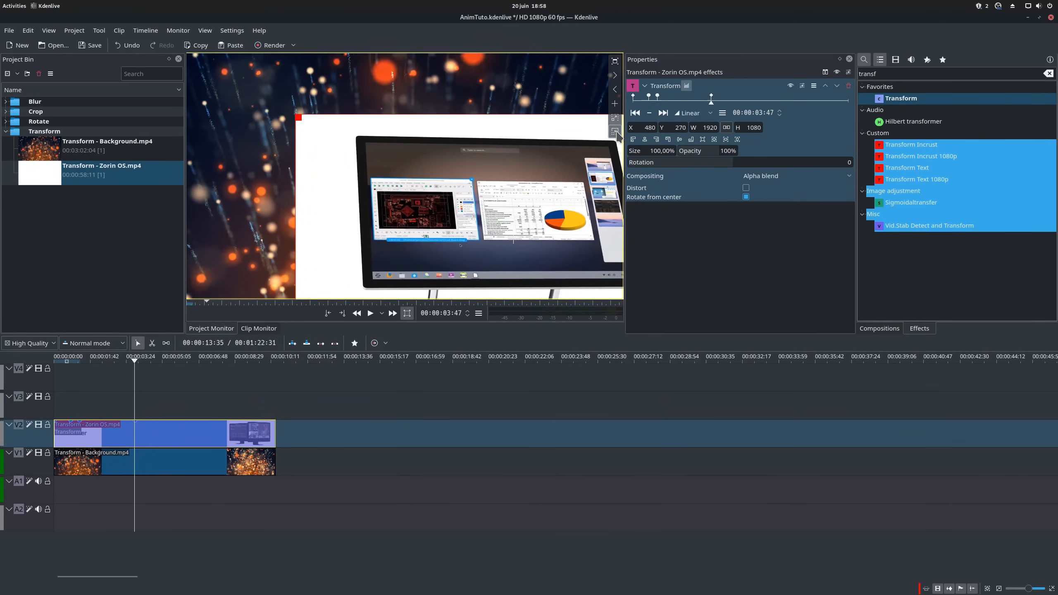
# - Add Blur.mov to V1 and apply the Blur effect to the Background clip
pyautogui.click(681, 139)
pyautogui.write('blur')
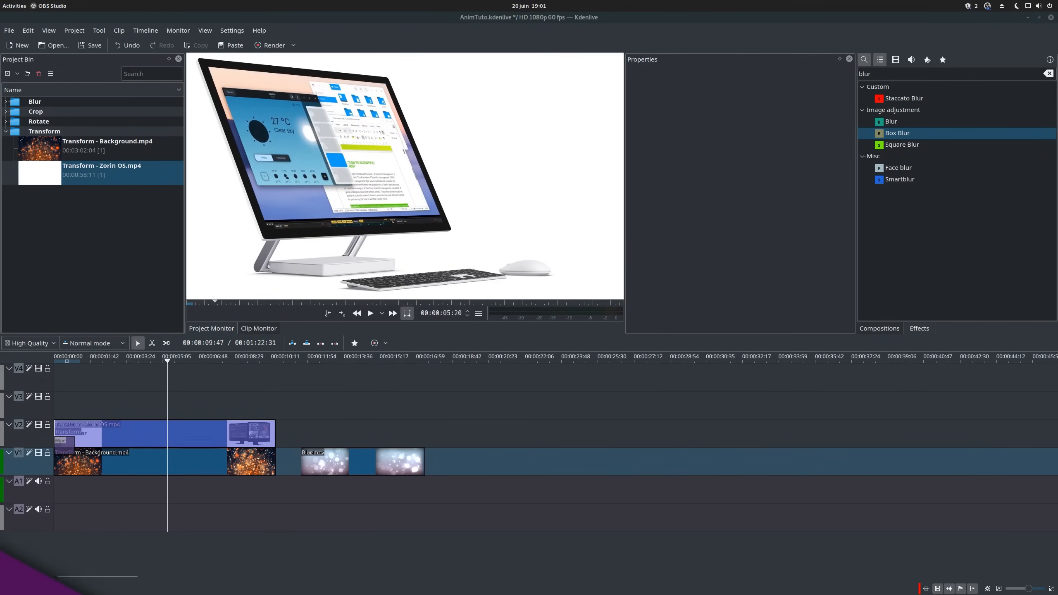
pyautogui.click(892, 122)
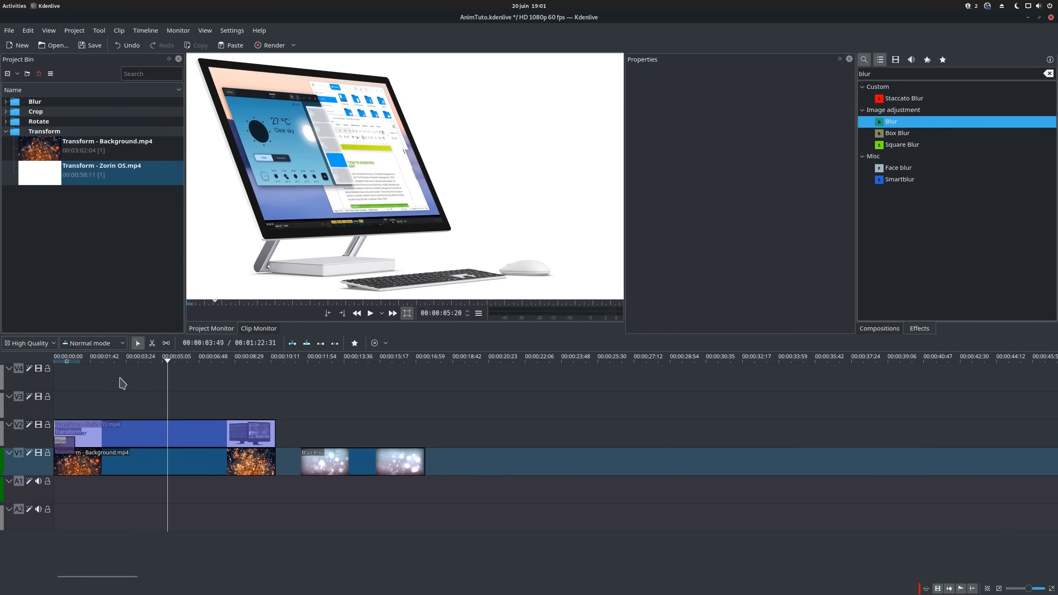
pyautogui.click(370, 313)
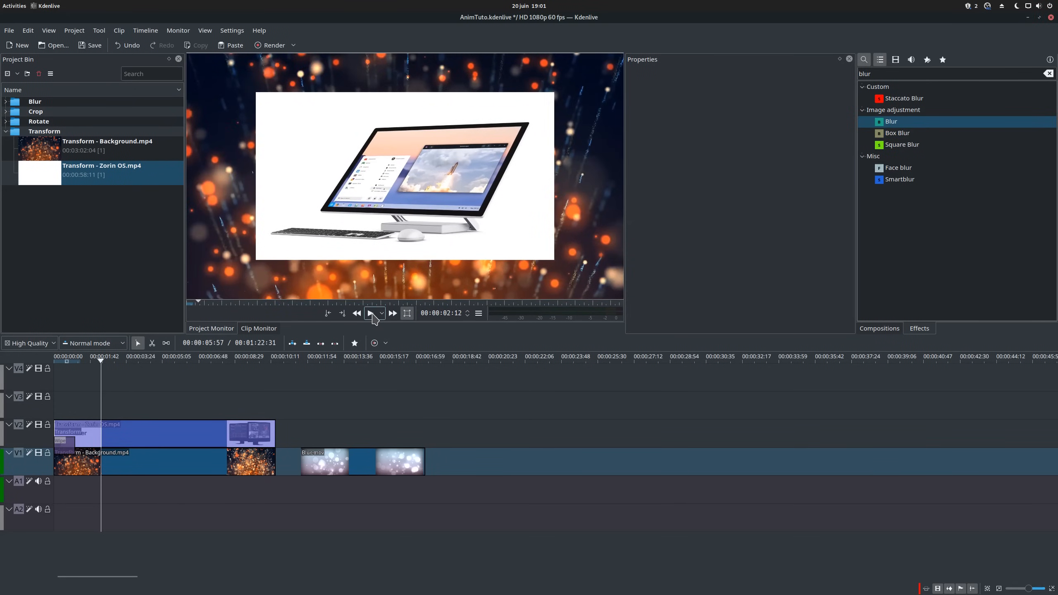
pyautogui.click(370, 313)
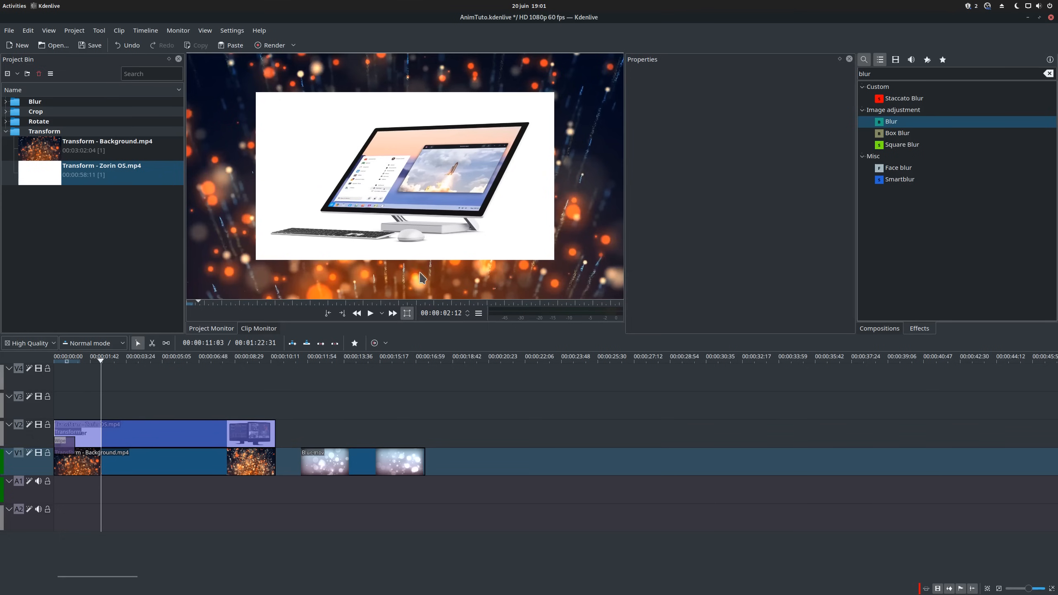
pyautogui.moveTo(431, 193)
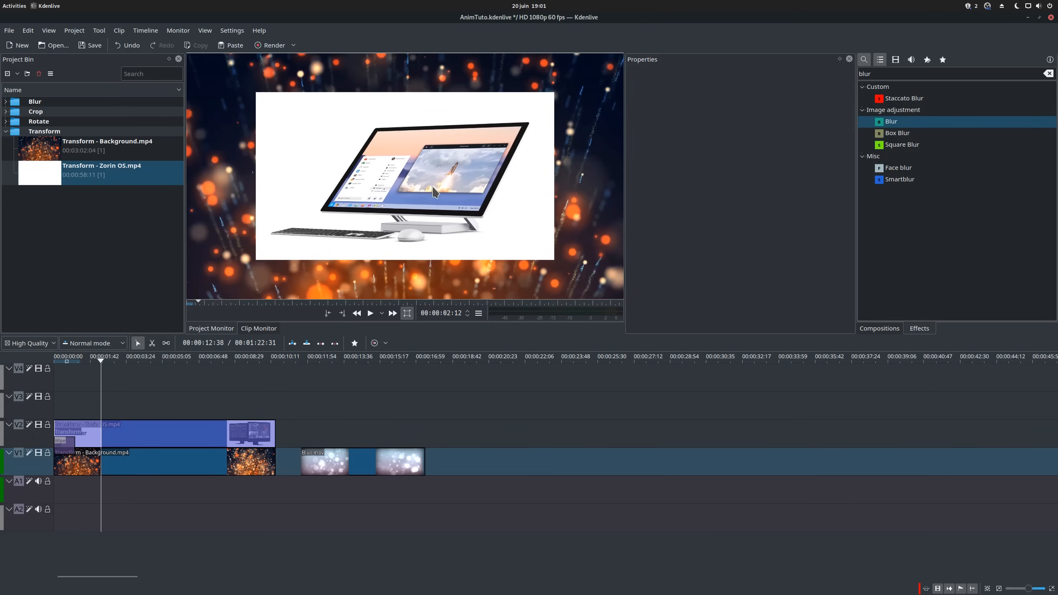
pyautogui.click(162, 461)
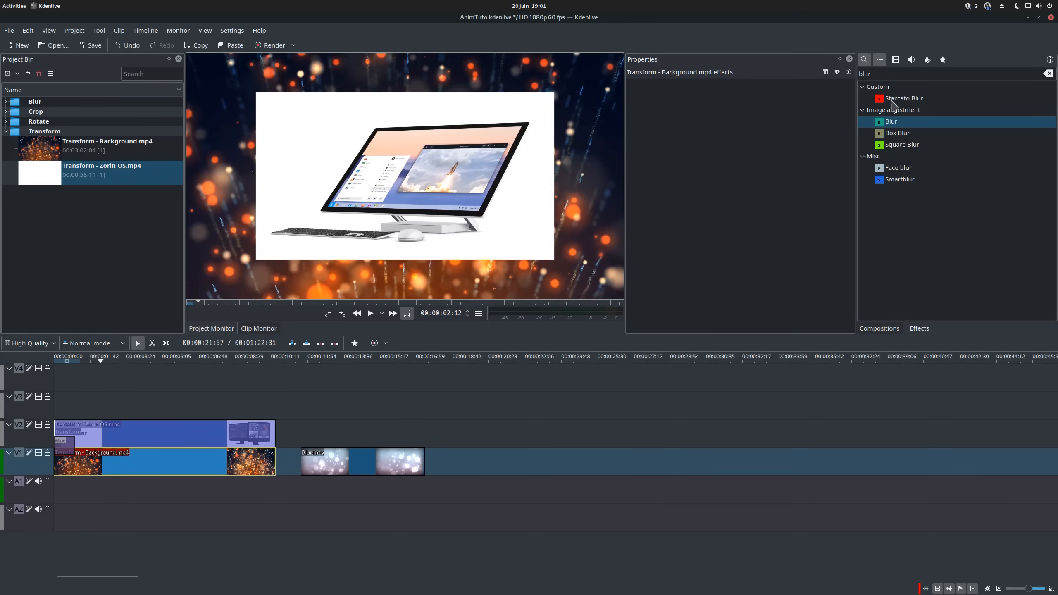
pyautogui.doubleClick(891, 121)
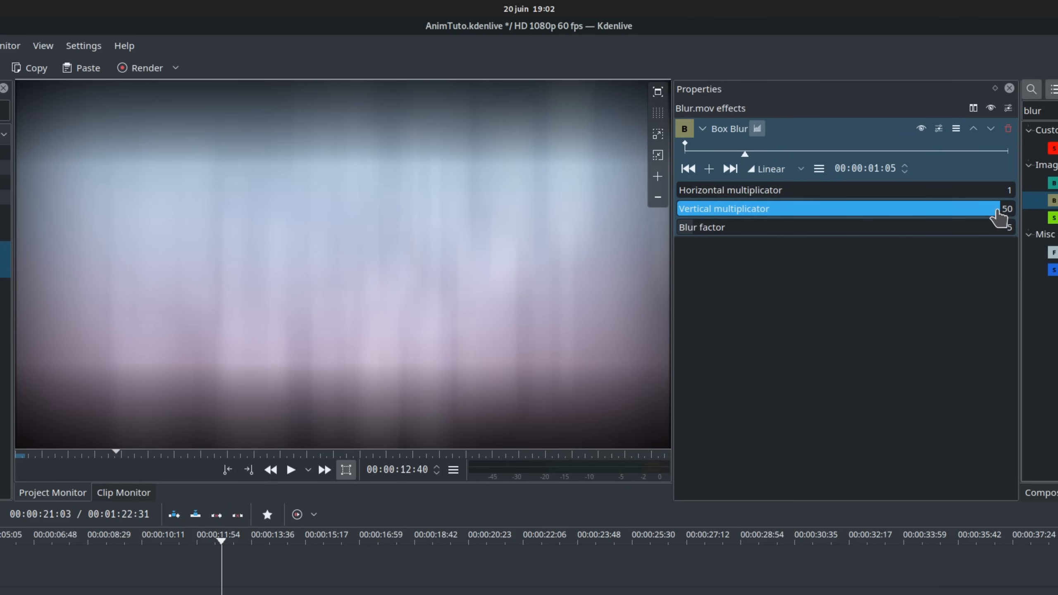
# - Set the Box Blur vertical multiplicator to 10 and horizontal multiplicator to 22
pyautogui.click(750, 190)
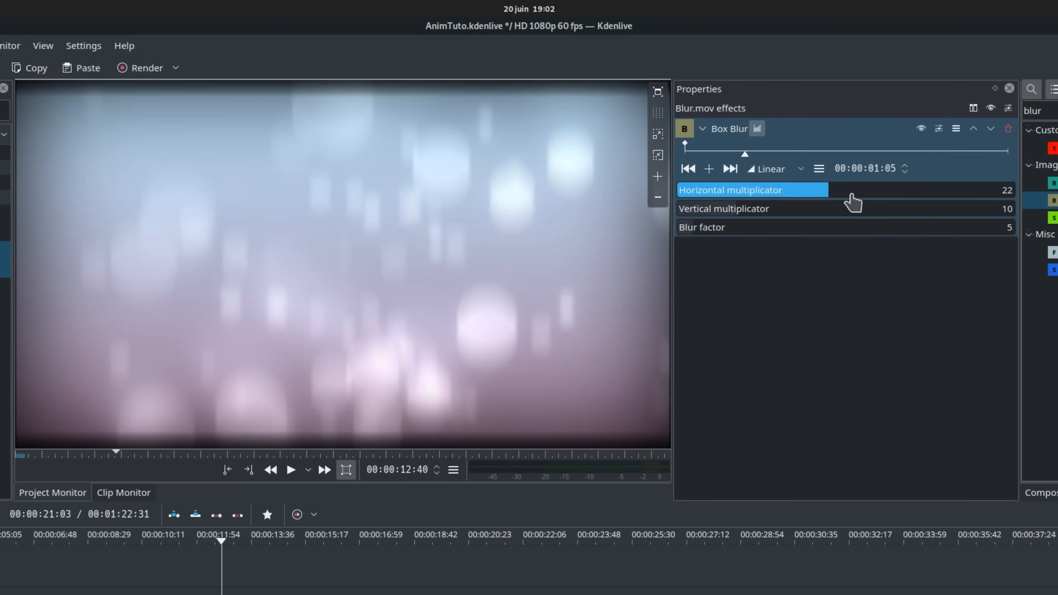
pyautogui.click(291, 470)
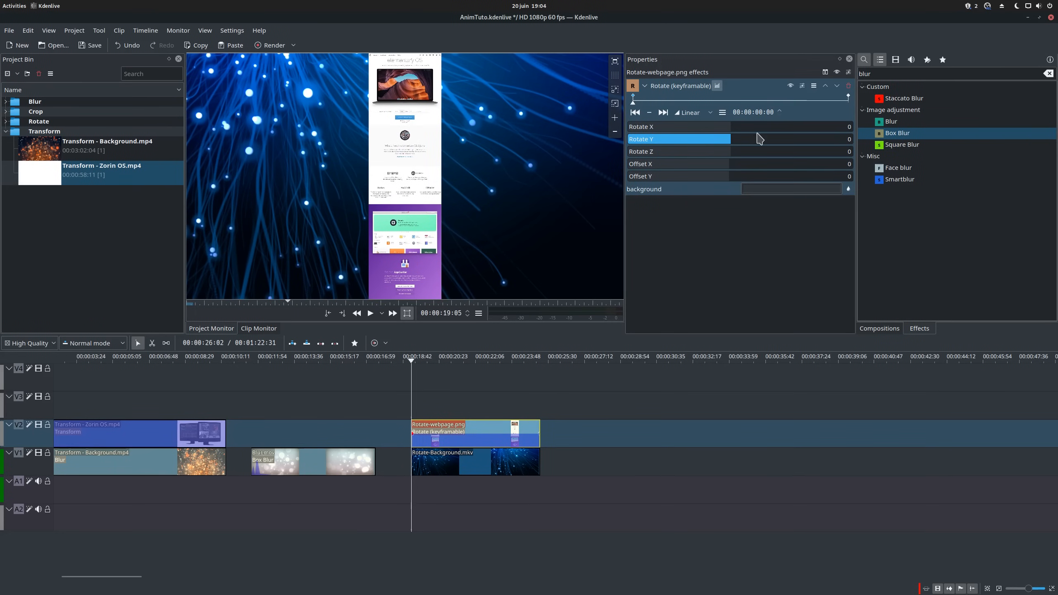
# - Select the Rotate-webpage.png clip on V2 to show its Rotate effect settings
pyautogui.click(675, 126)
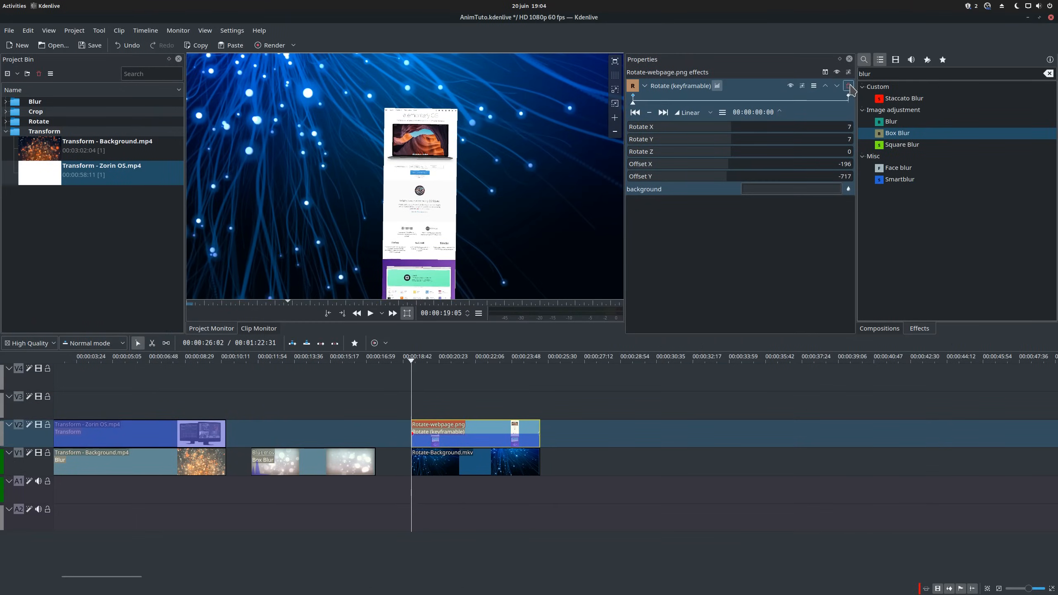
pyautogui.click(849, 85)
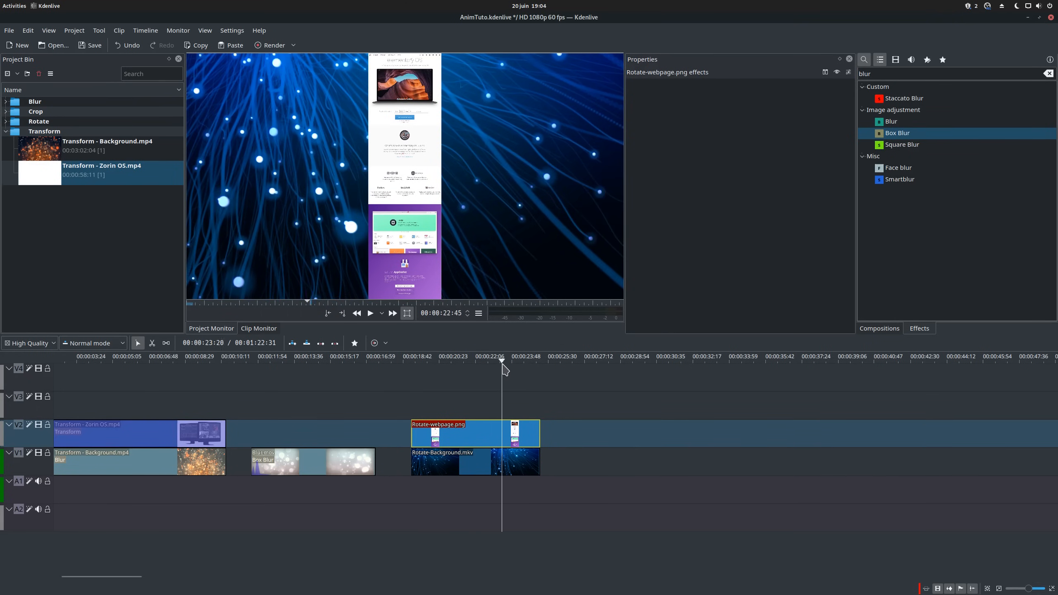
pyautogui.click(482, 356)
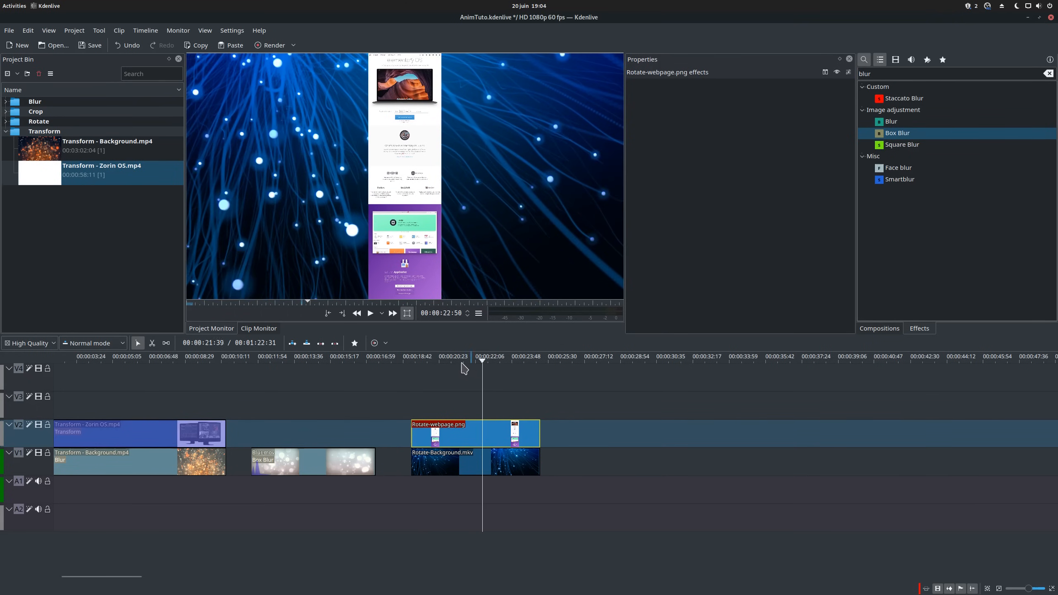
pyautogui.click(421, 361)
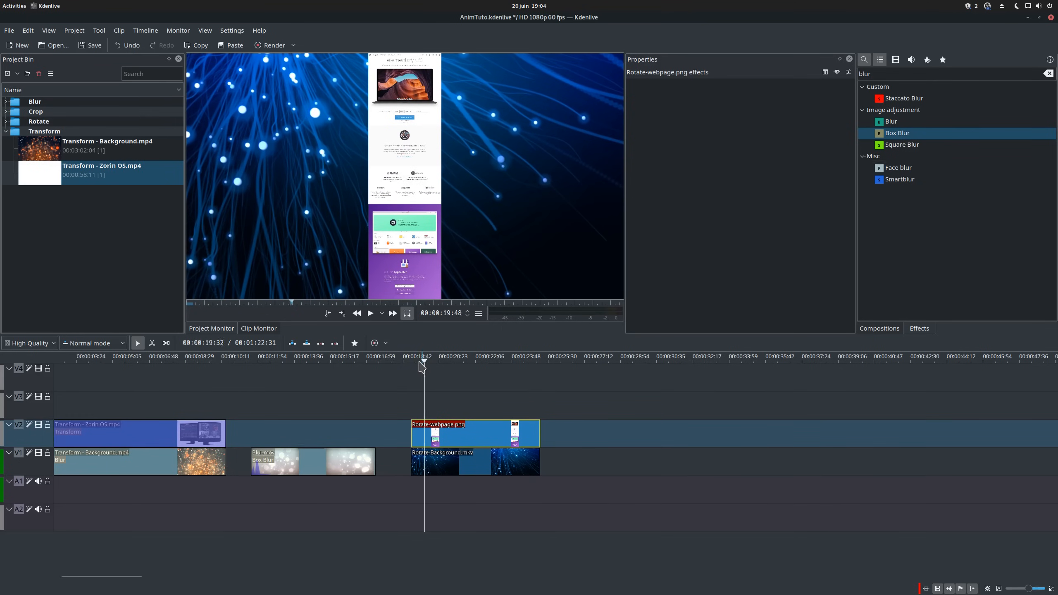
pyautogui.click(472, 462)
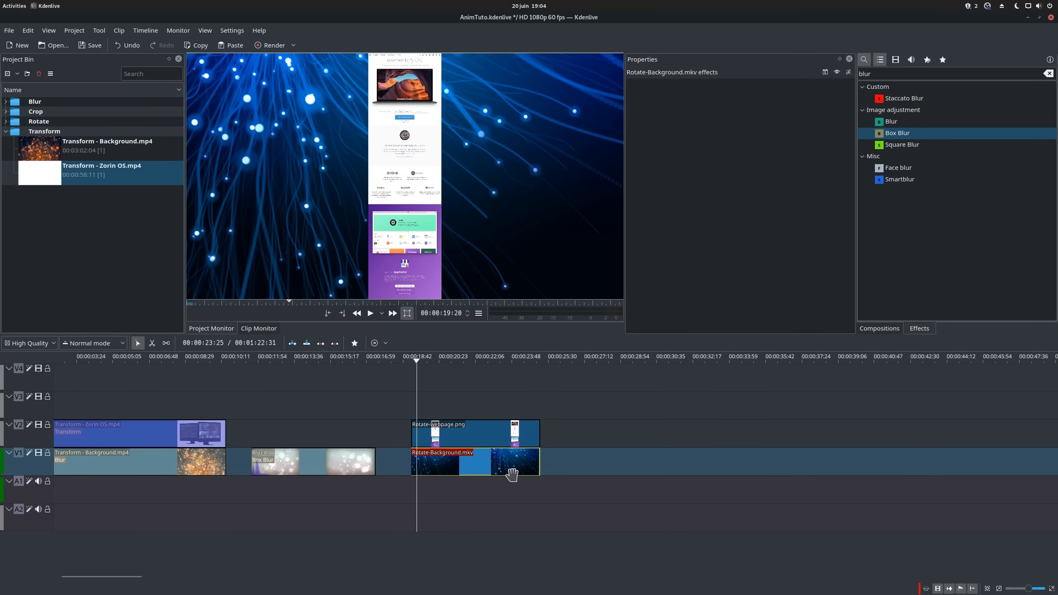
pyautogui.moveTo(286, 172)
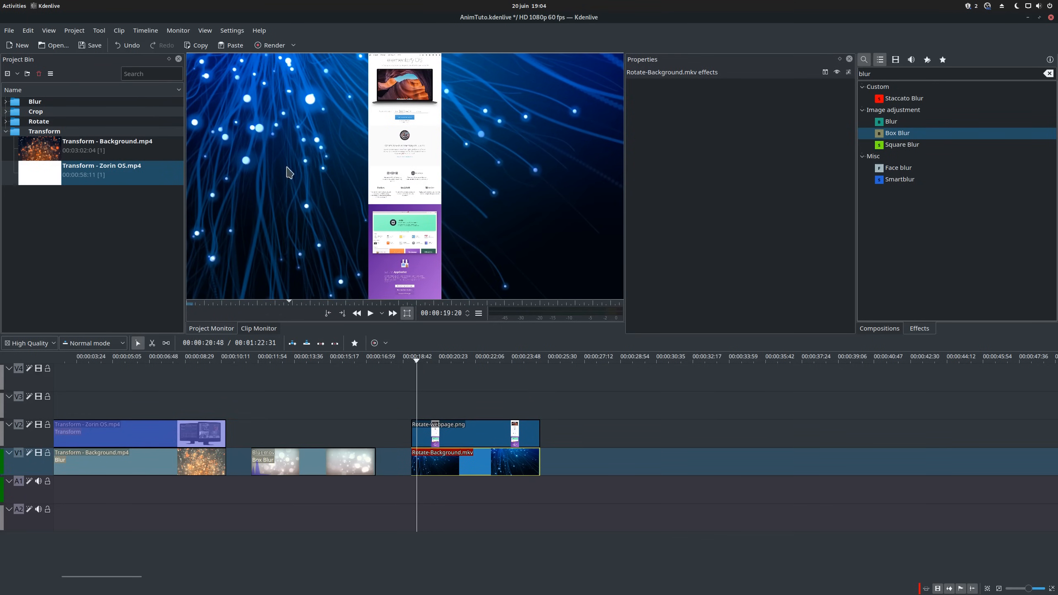
pyautogui.moveTo(508, 230)
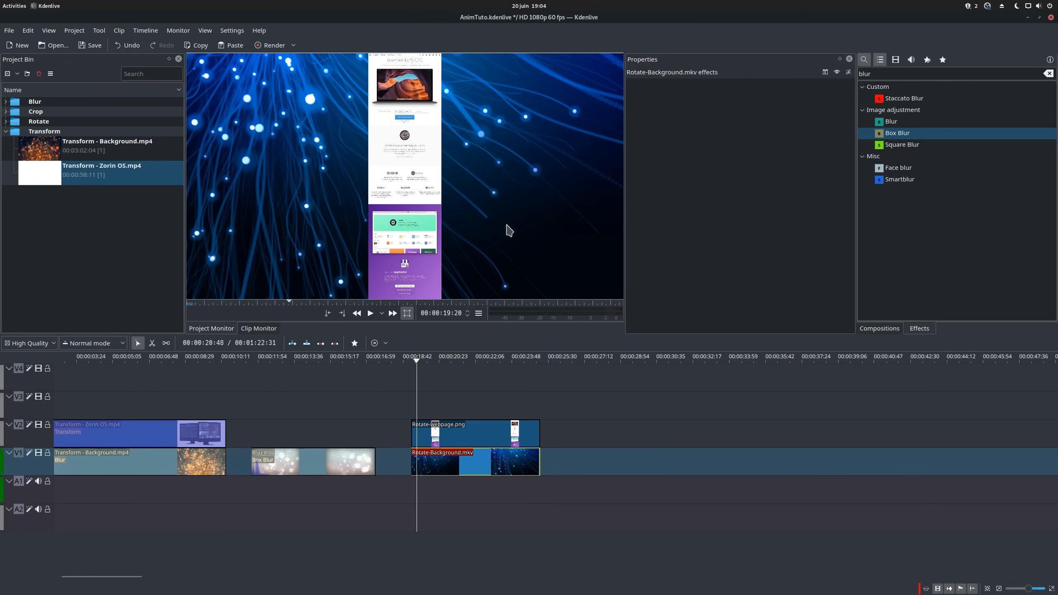
pyautogui.click(476, 433)
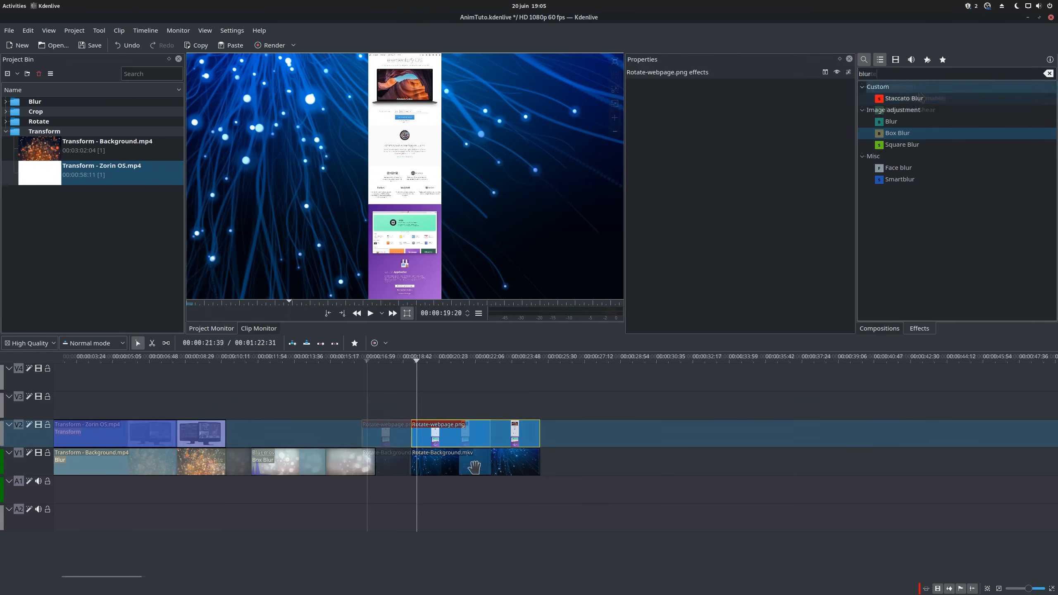
pyautogui.click(425, 432)
pyautogui.write('rotate')
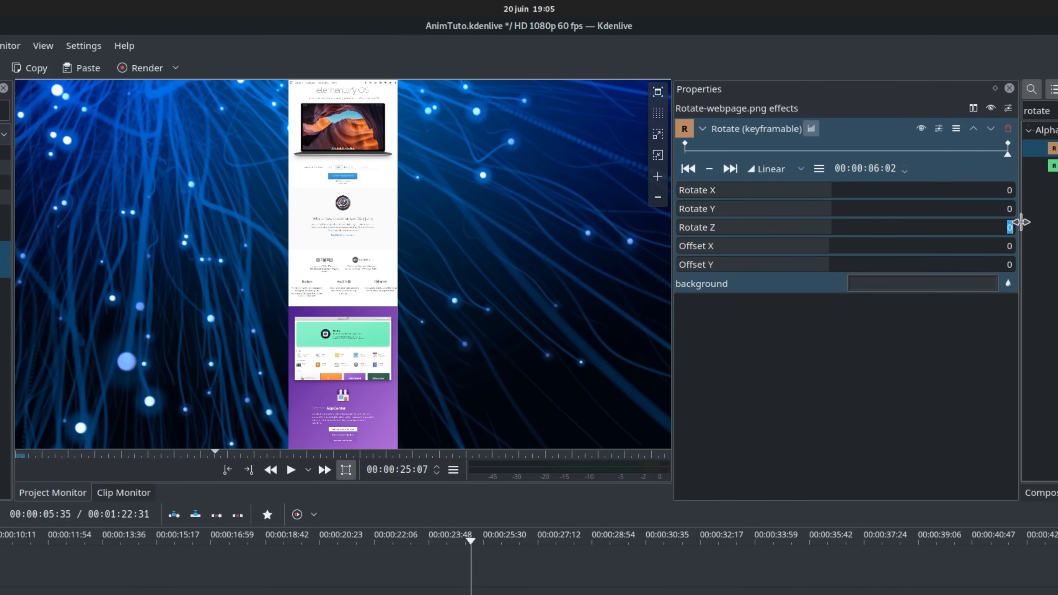
# - Set the webpage image's Rotate Z to 150 and Rotate X to 30, then preview
pyautogui.click(1008, 227)
pyautogui.write('150')
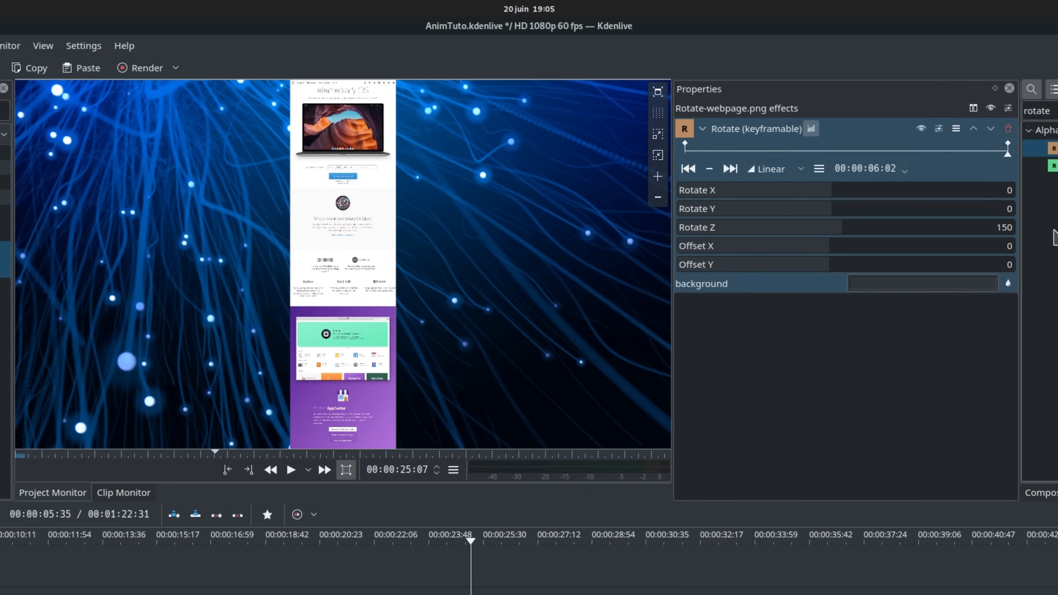
pyautogui.click(290, 469)
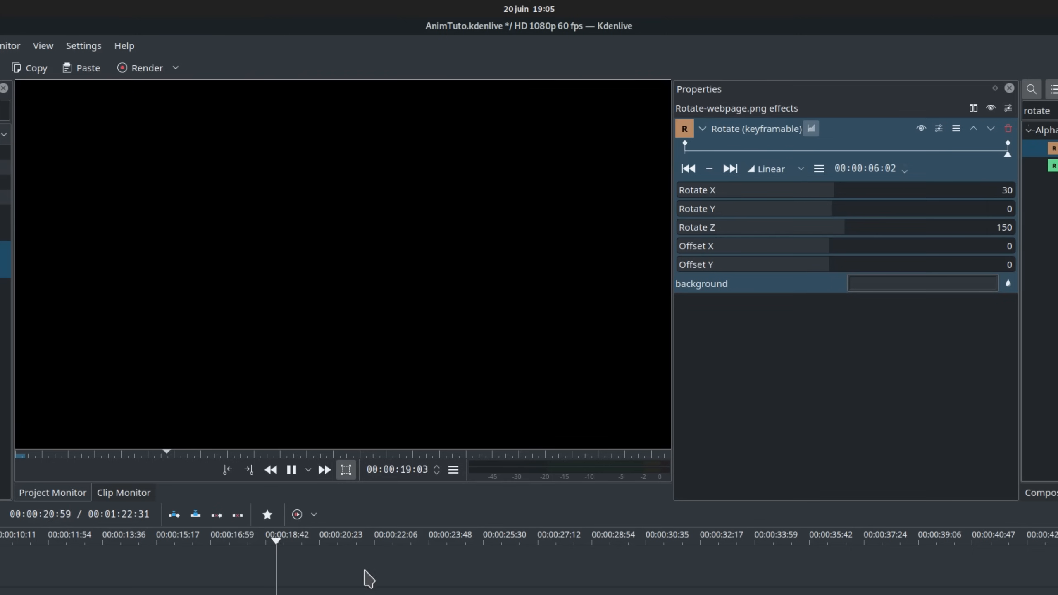
pyautogui.click(335, 534)
pyautogui.write('trans')
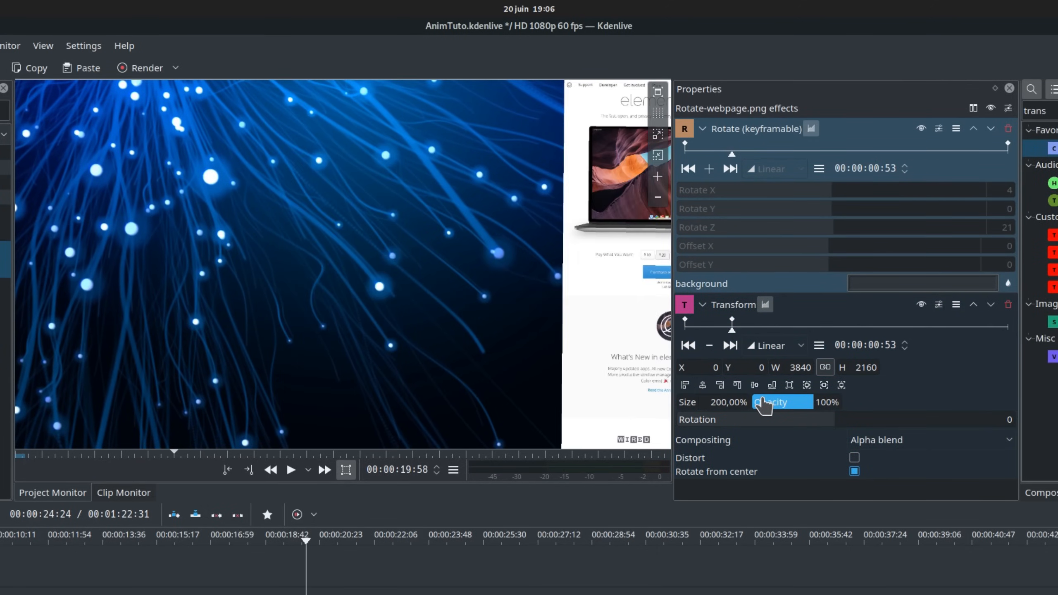
# - Give the webpage image a 200% Transform with an end keyframe and preview it
pyautogui.click(754, 384)
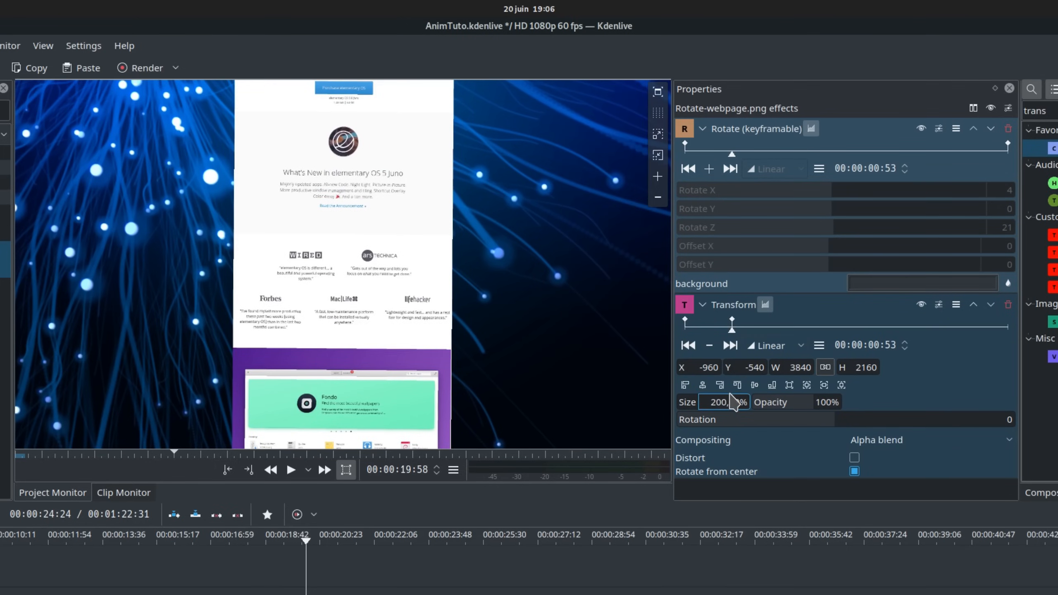
pyautogui.click(737, 385)
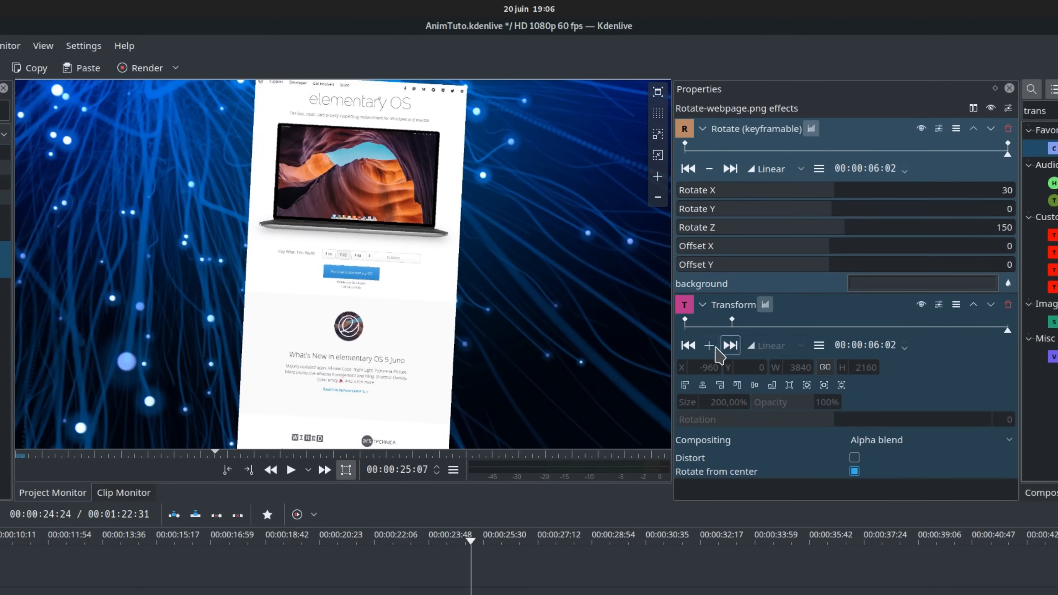
pyautogui.click(290, 470)
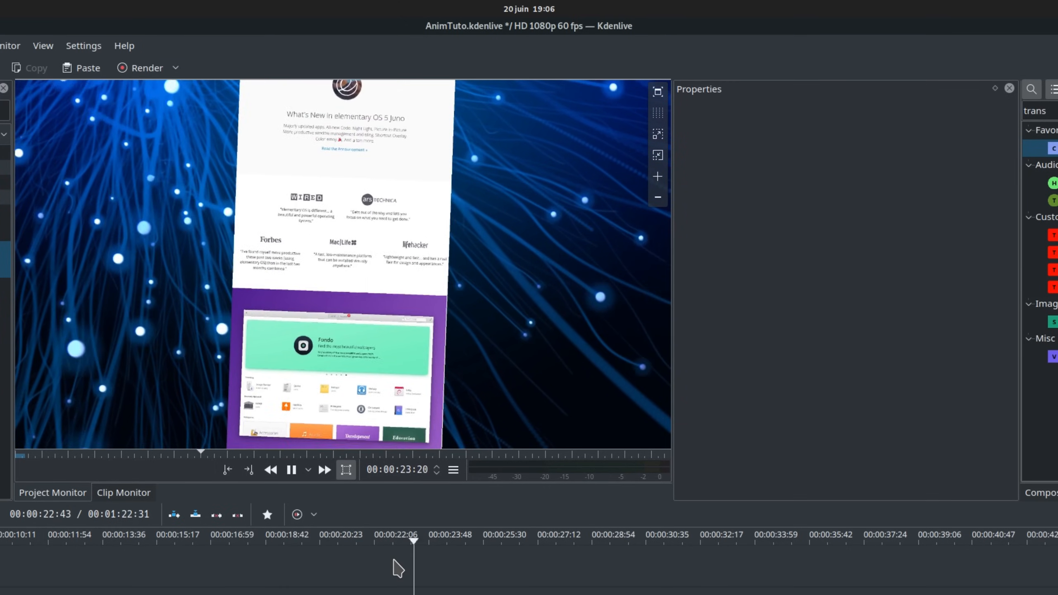
pyautogui.click(614, 539)
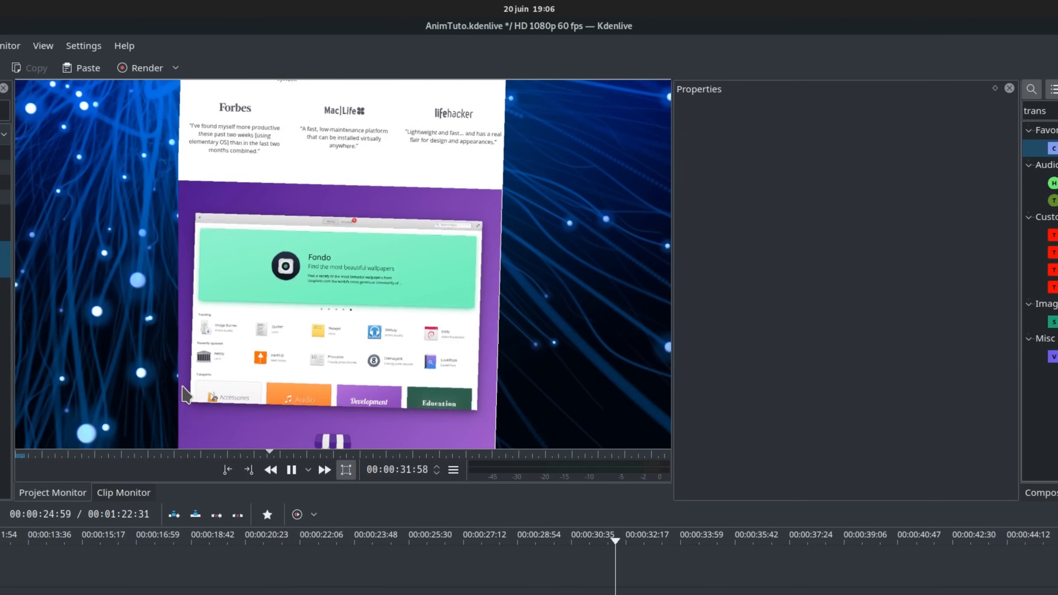
pyautogui.click(291, 470)
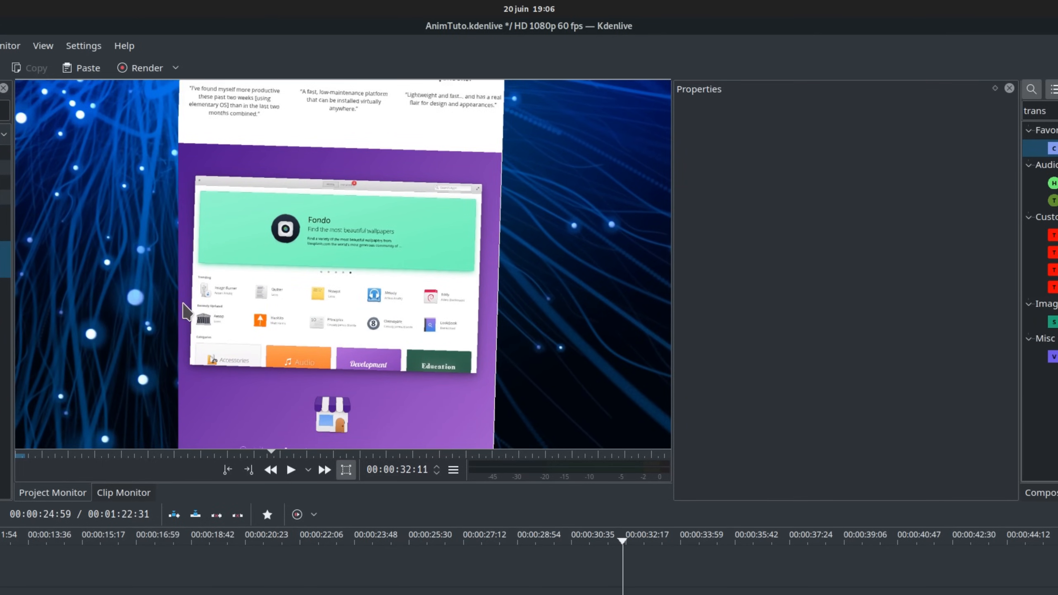
pyautogui.moveTo(215, 376)
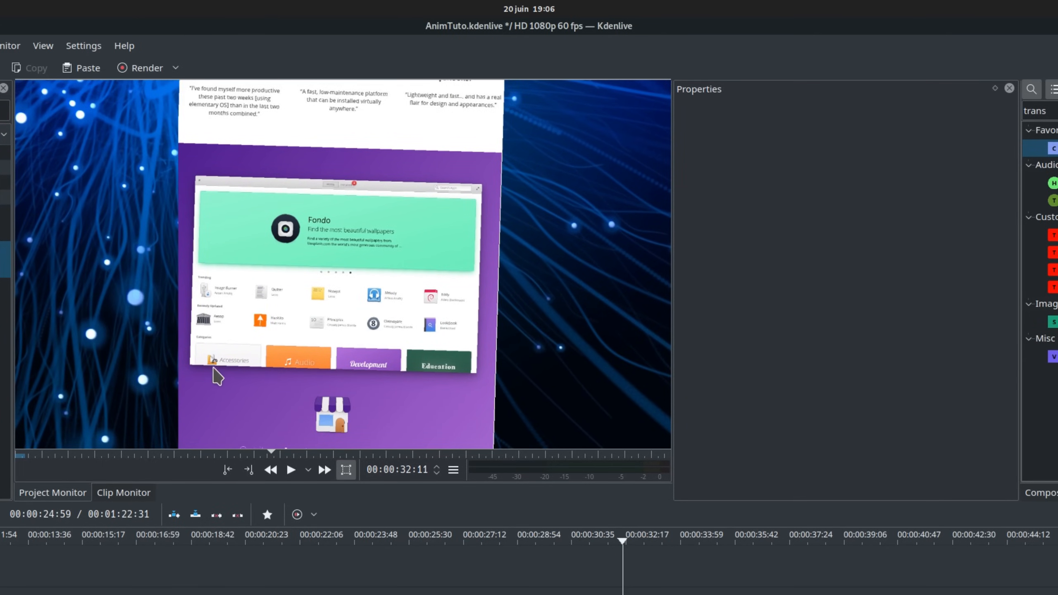
pyautogui.moveTo(175, 388)
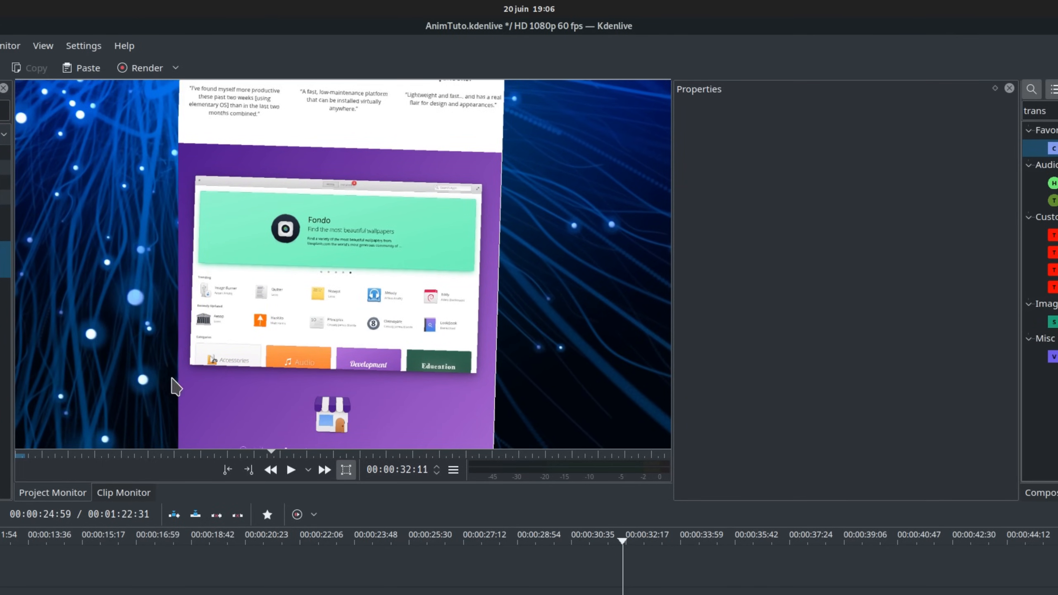
pyautogui.moveTo(572, 36)
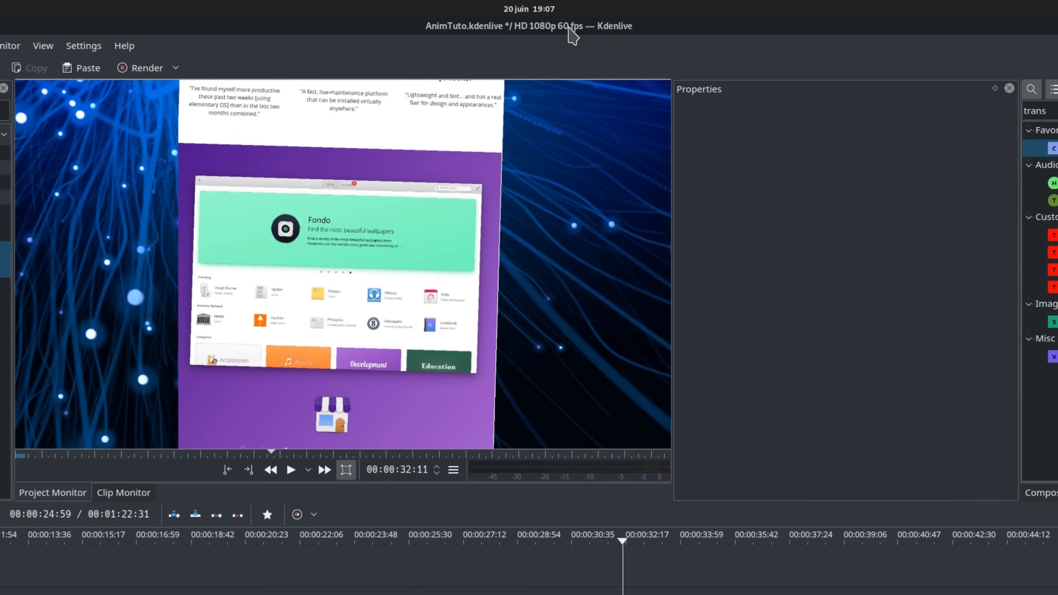
pyautogui.moveTo(537, 42)
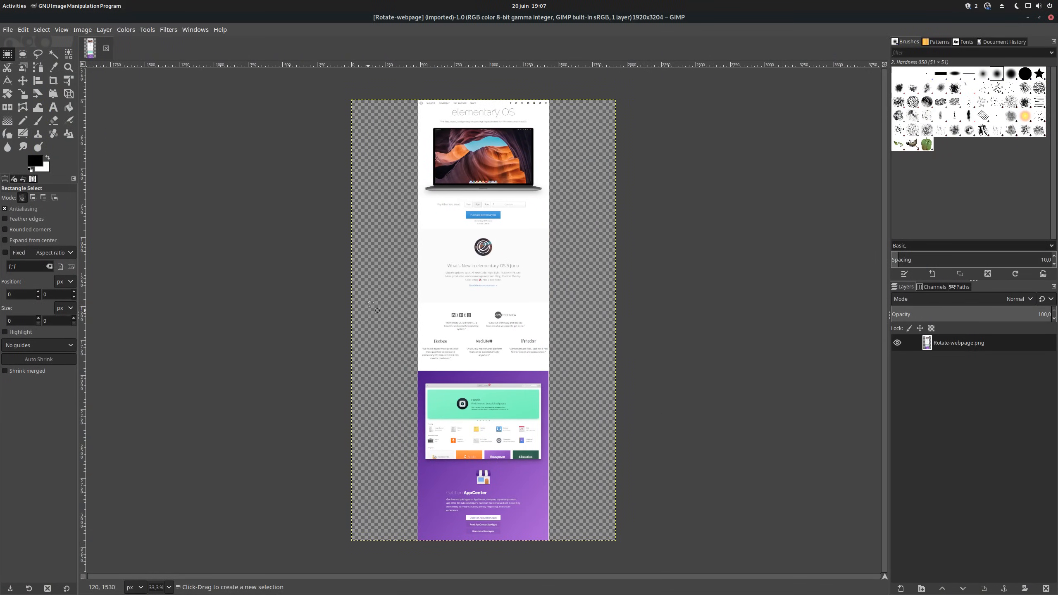
pyautogui.moveTo(582, 217)
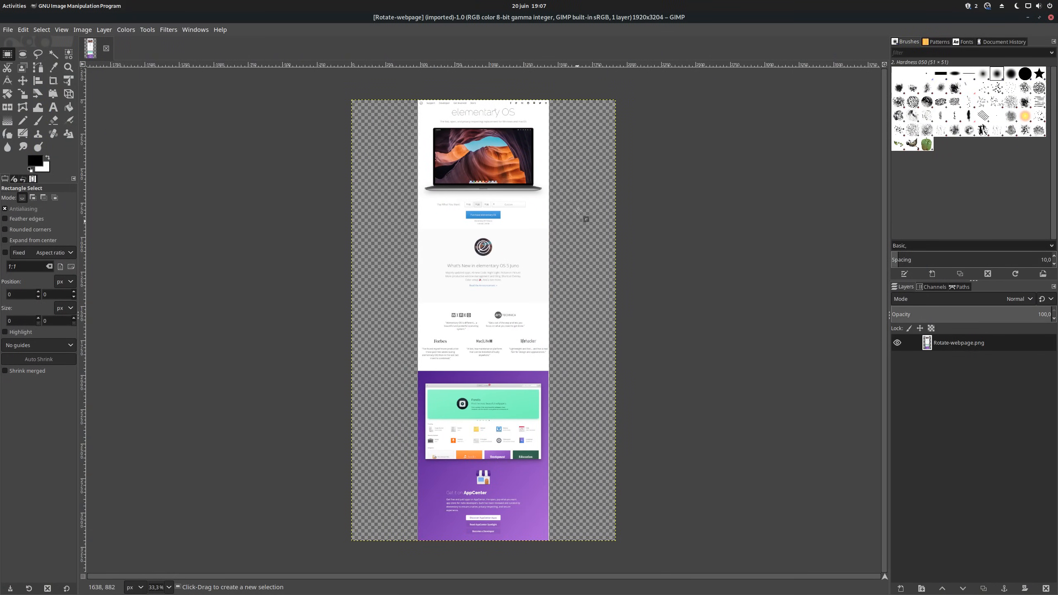
# - Inspect Rotate-webpage.png's transparent side padding in GIMP using the File menu
pyautogui.click(8, 29)
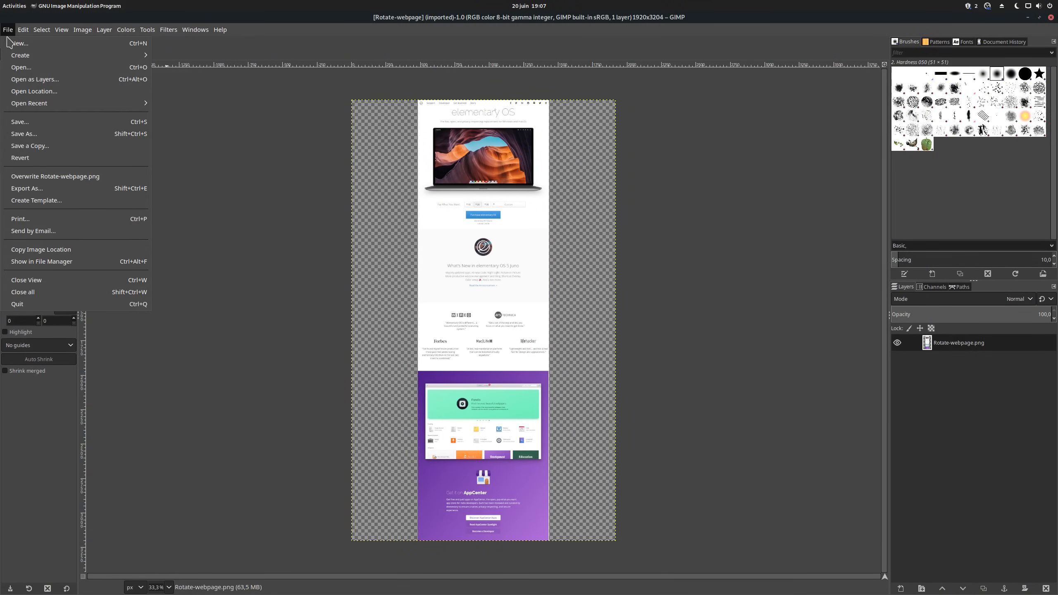
pyautogui.click(27, 188)
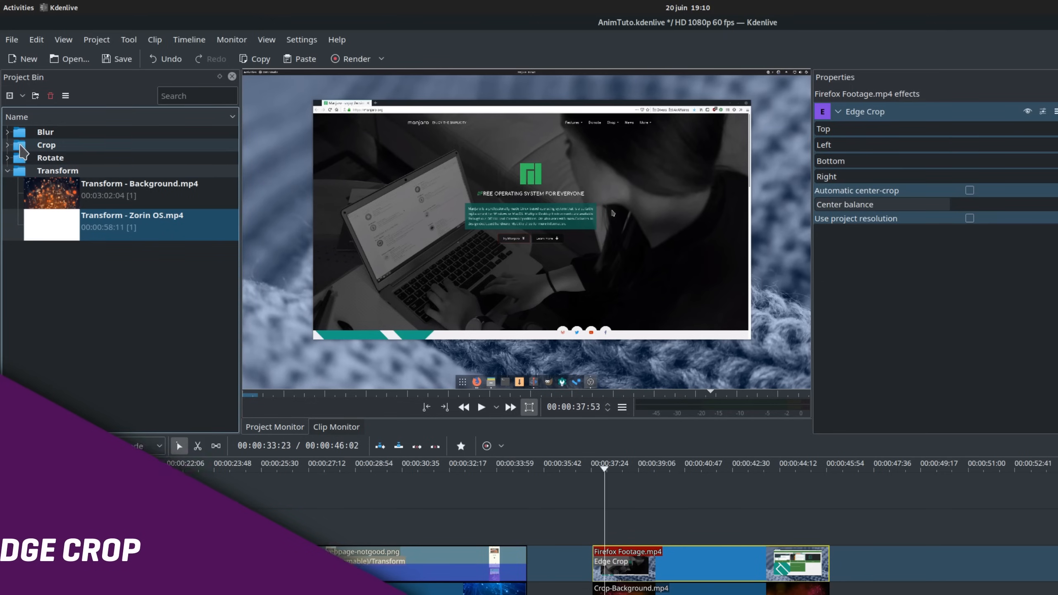
# - Expand the Crop folder, collapse Transform, then preview Firefox Footage.mp4 while toggling track V2
pyautogui.click(6, 144)
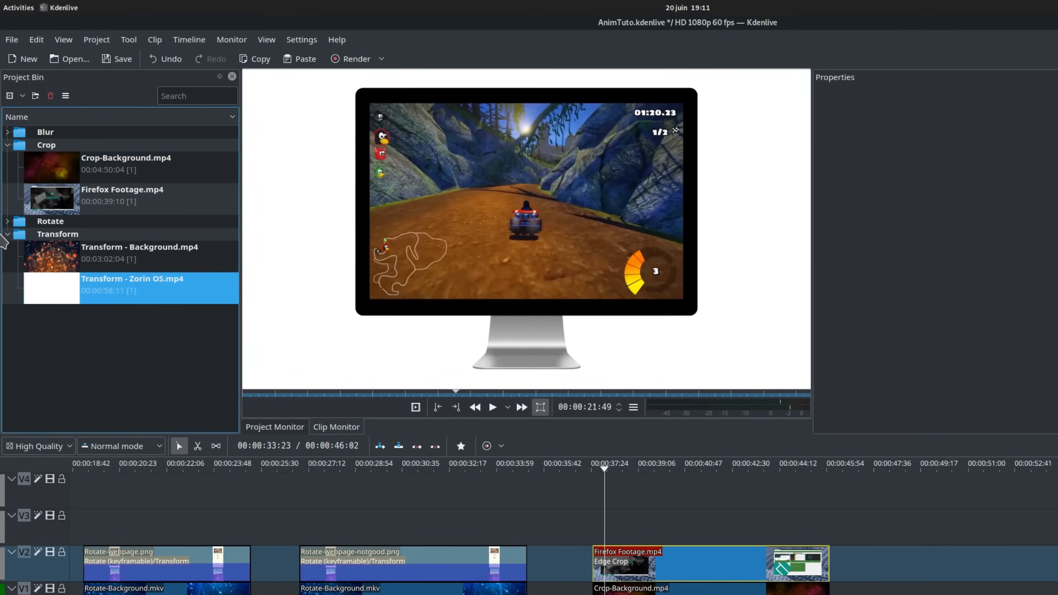
pyautogui.click(7, 233)
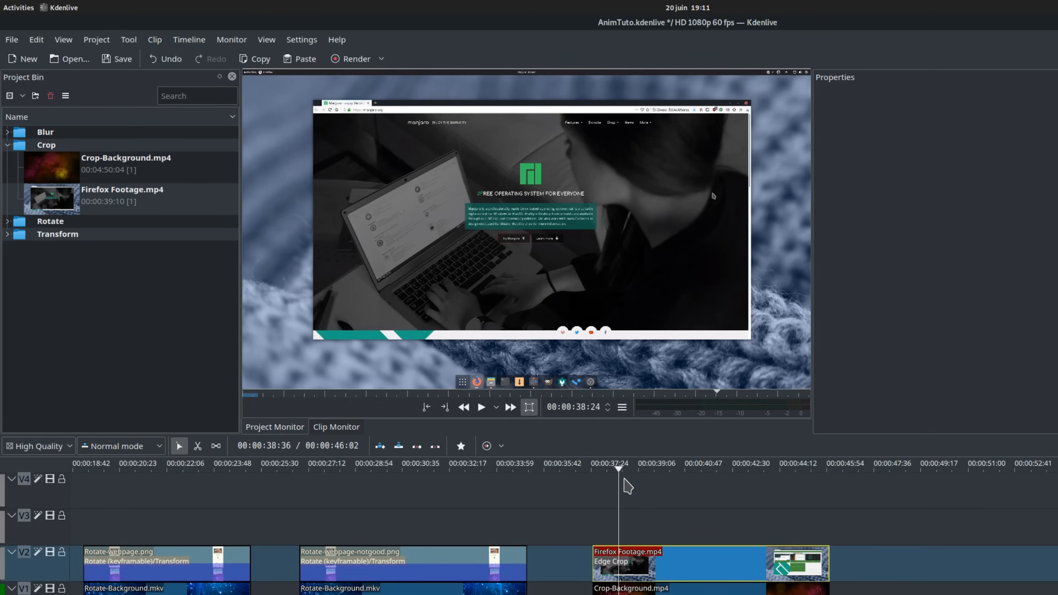
pyautogui.click(480, 407)
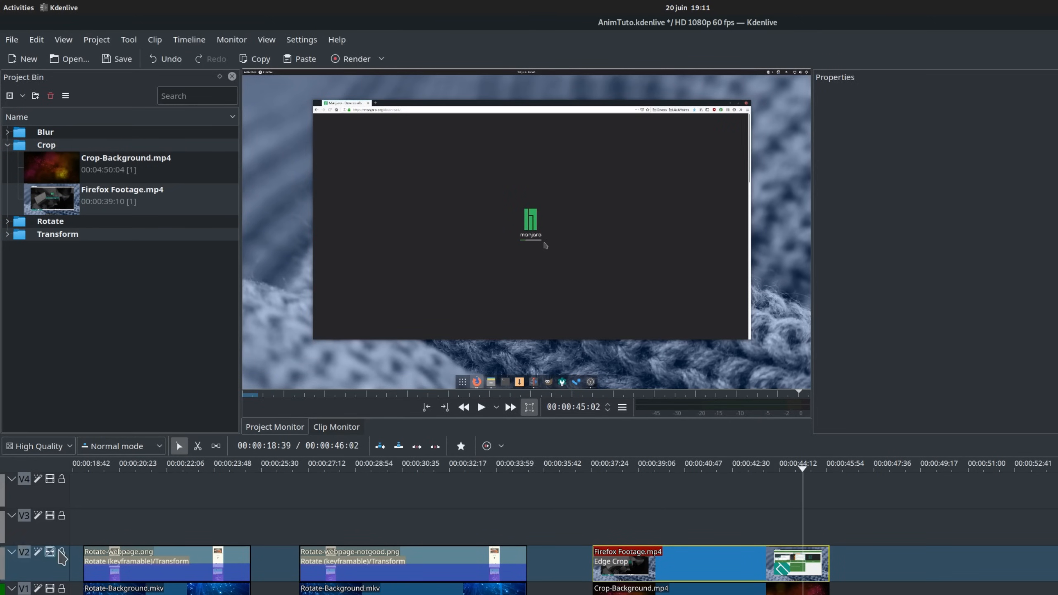
pyautogui.click(480, 407)
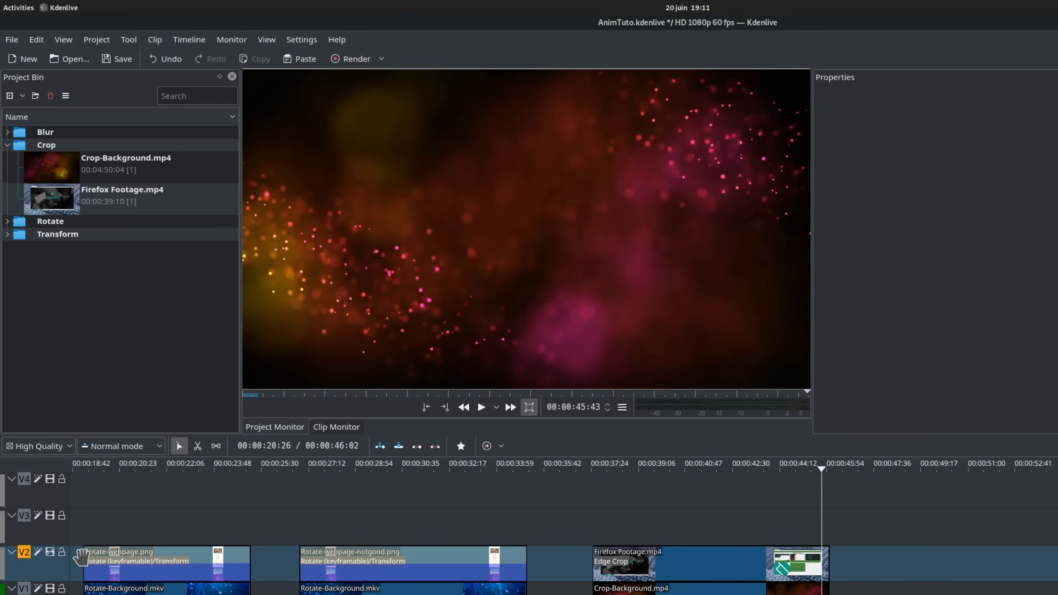
pyautogui.click(631, 588)
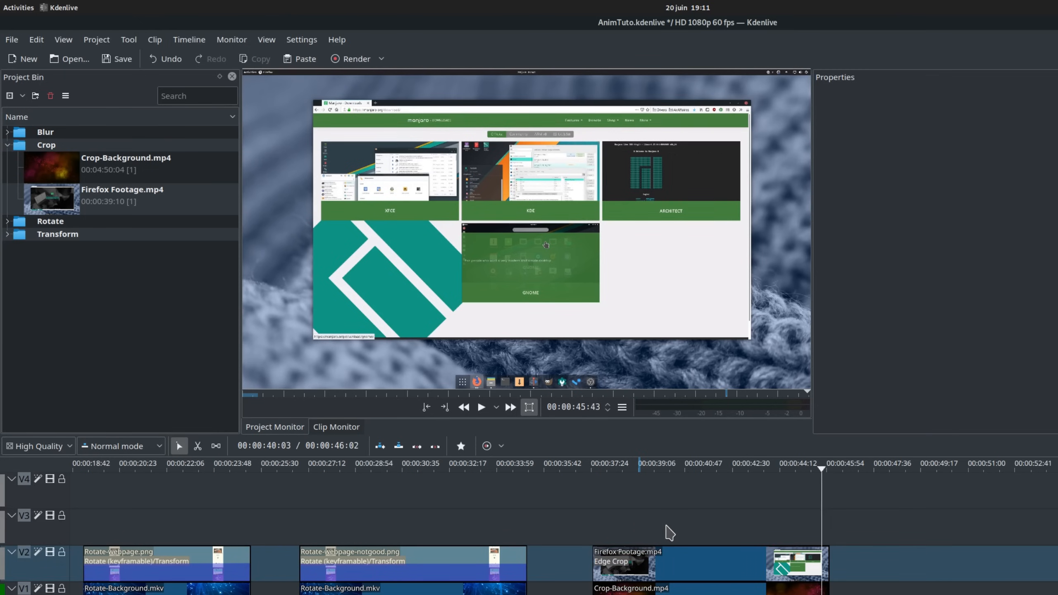
pyautogui.click(648, 563)
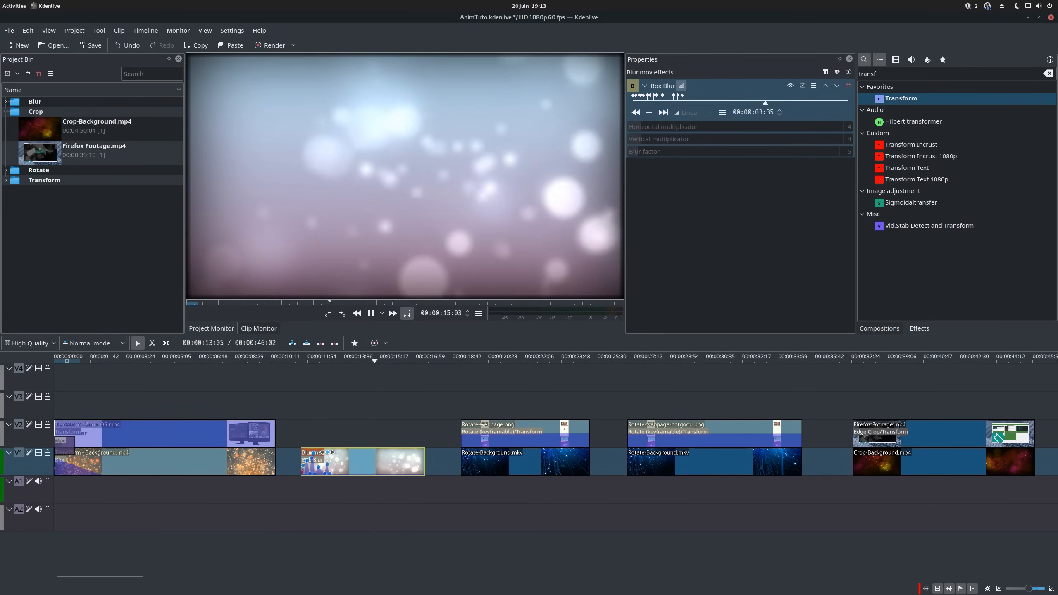
# - Pause and resume the timeline preview, then select the Blur.mov clip
pyautogui.click(370, 312)
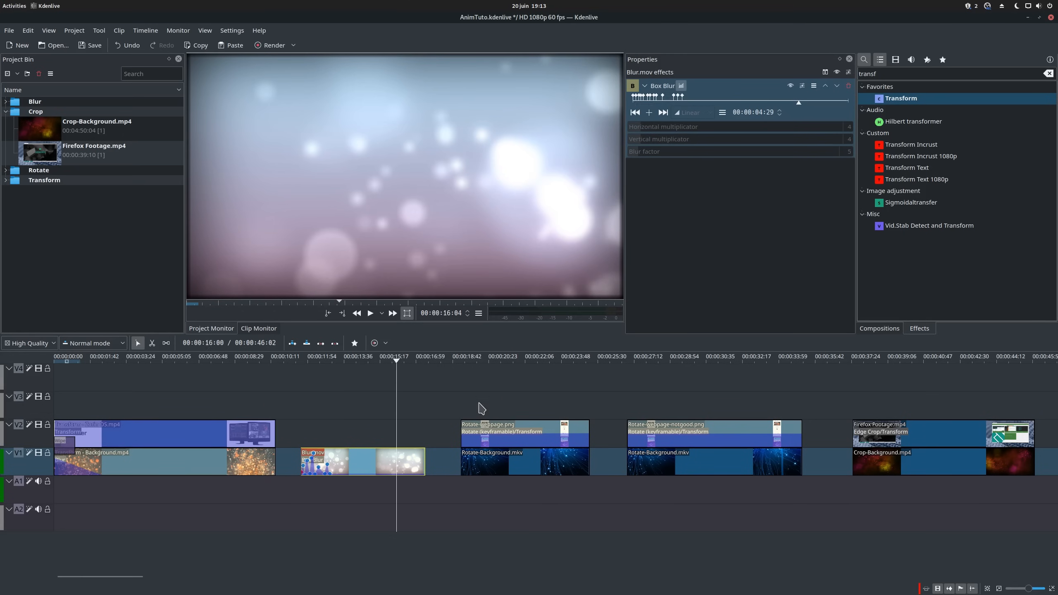
pyautogui.click(369, 312)
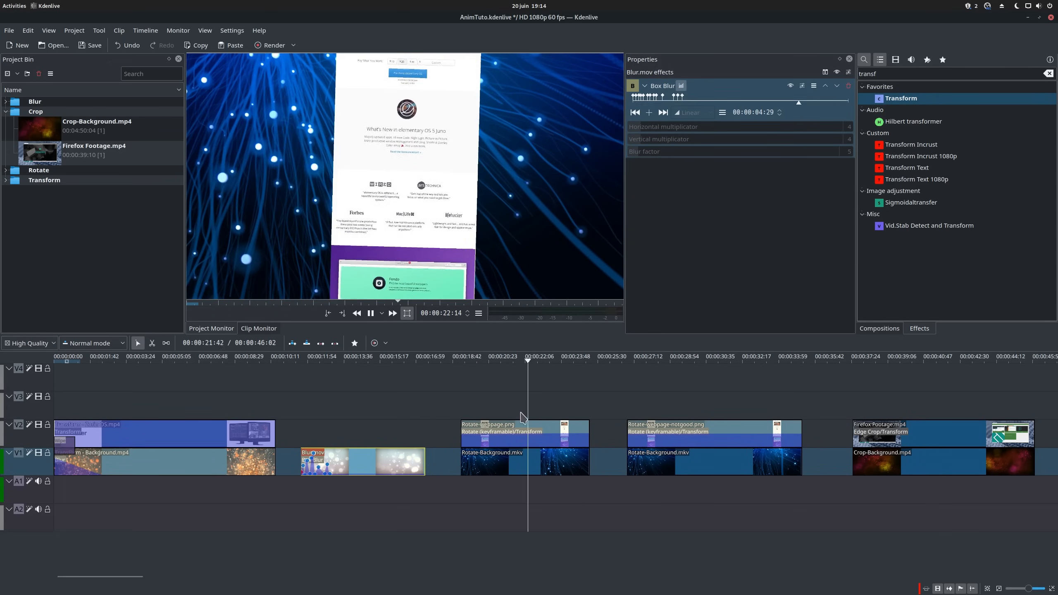
pyautogui.click(524, 432)
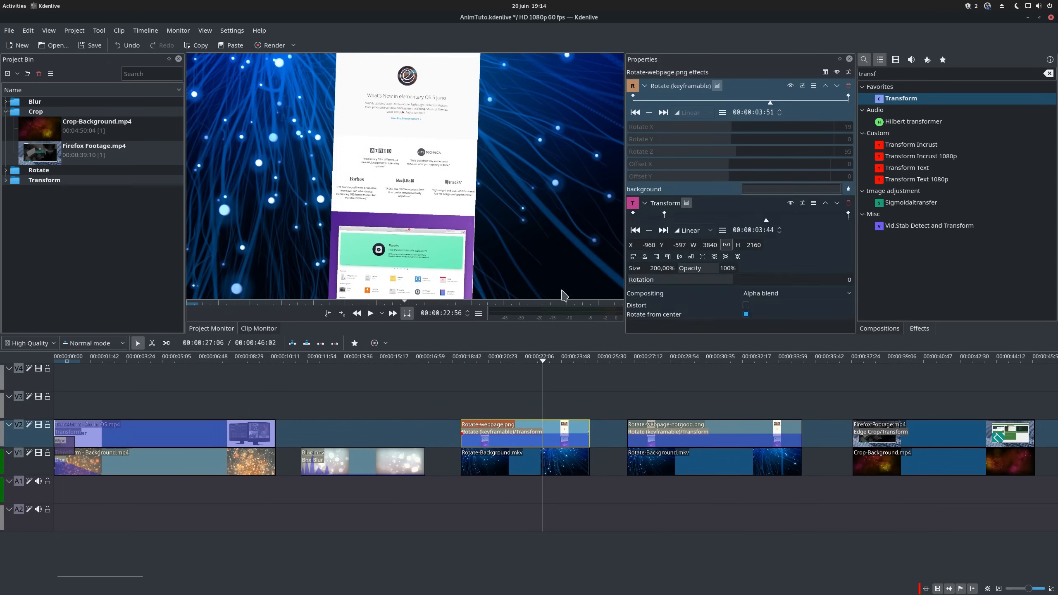
# - Save the clip's Box Blur settings as custom effect 'Staccato Blur Long'
pyautogui.click(690, 129)
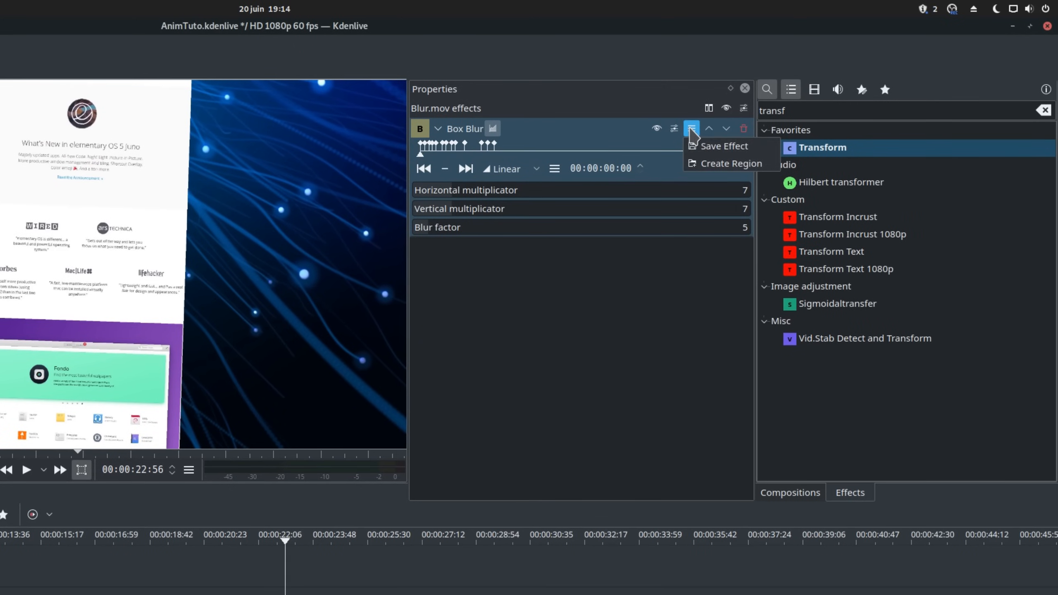
pyautogui.moveTo(724, 146)
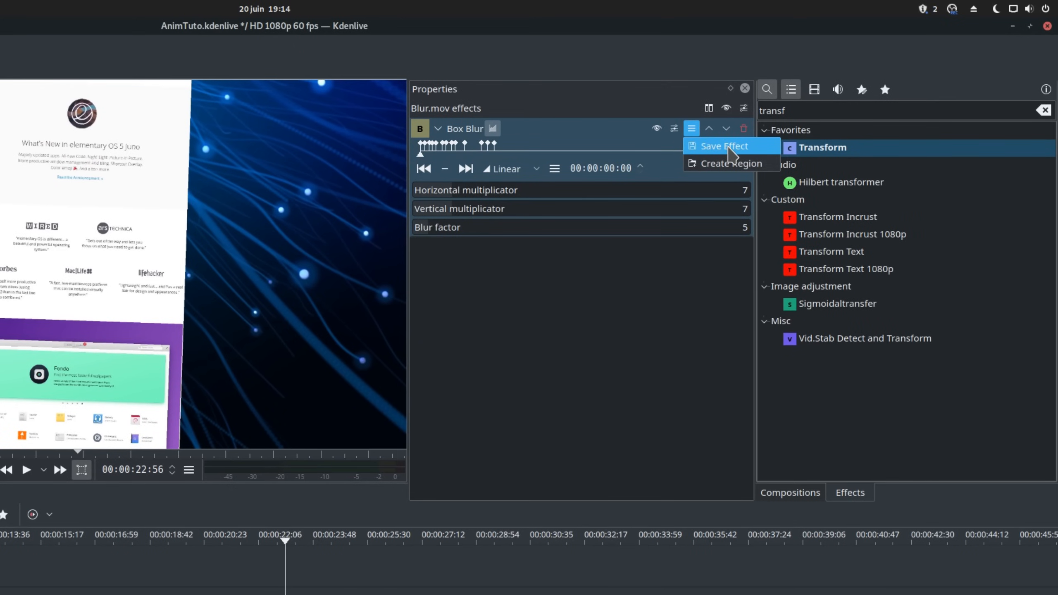
pyautogui.click(723, 145)
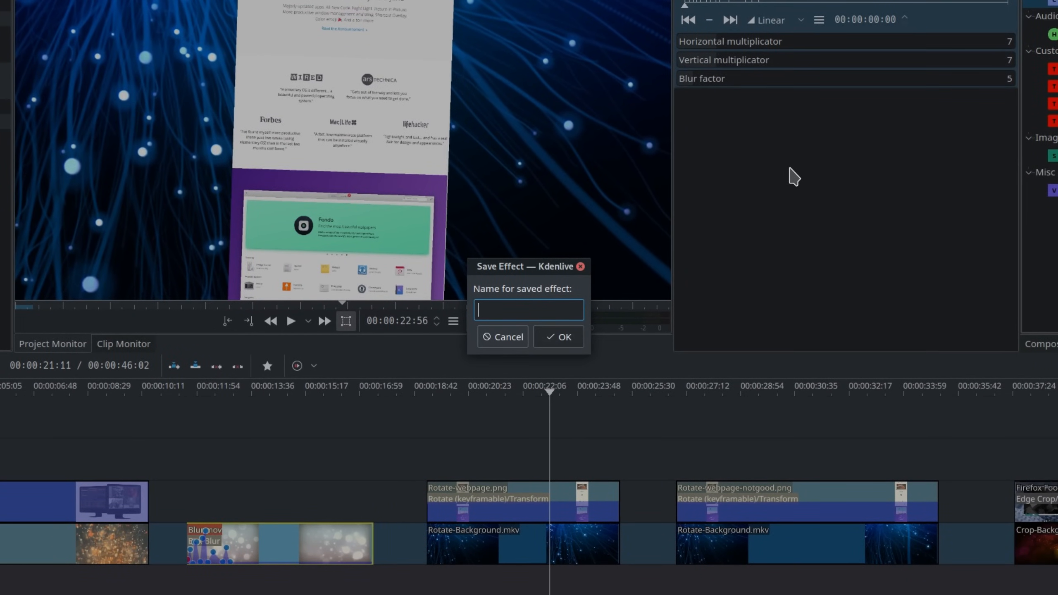
pyautogui.write('Stacc')
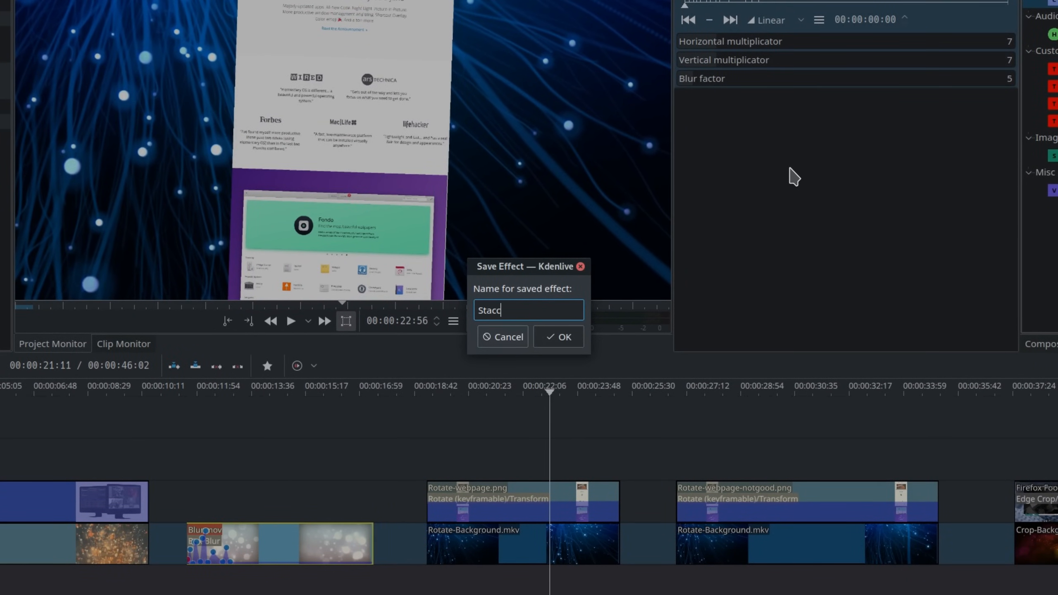
pyautogui.write('ato Blur Lo')
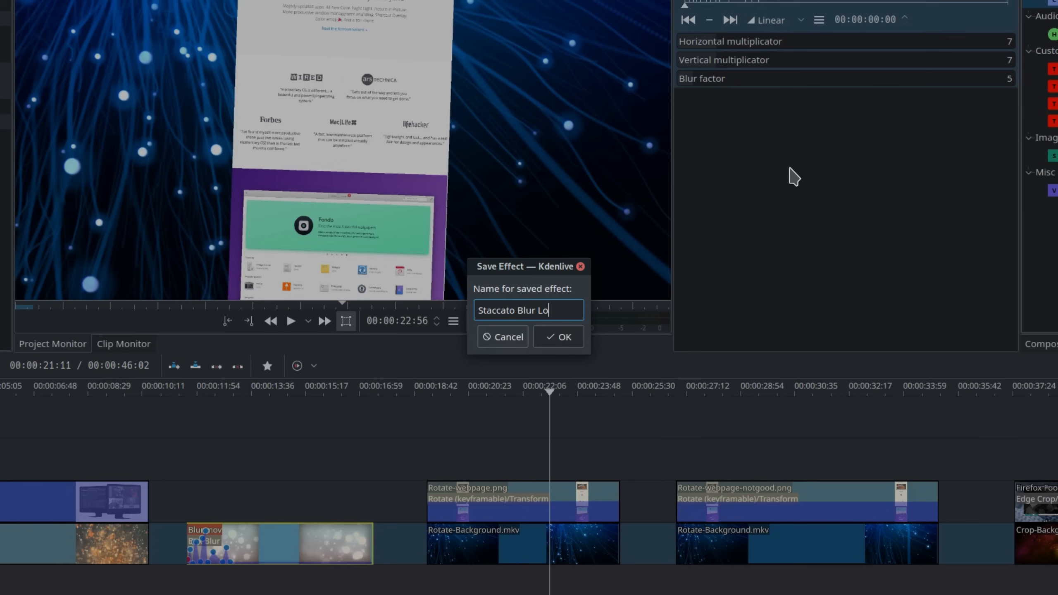
pyautogui.click(558, 337)
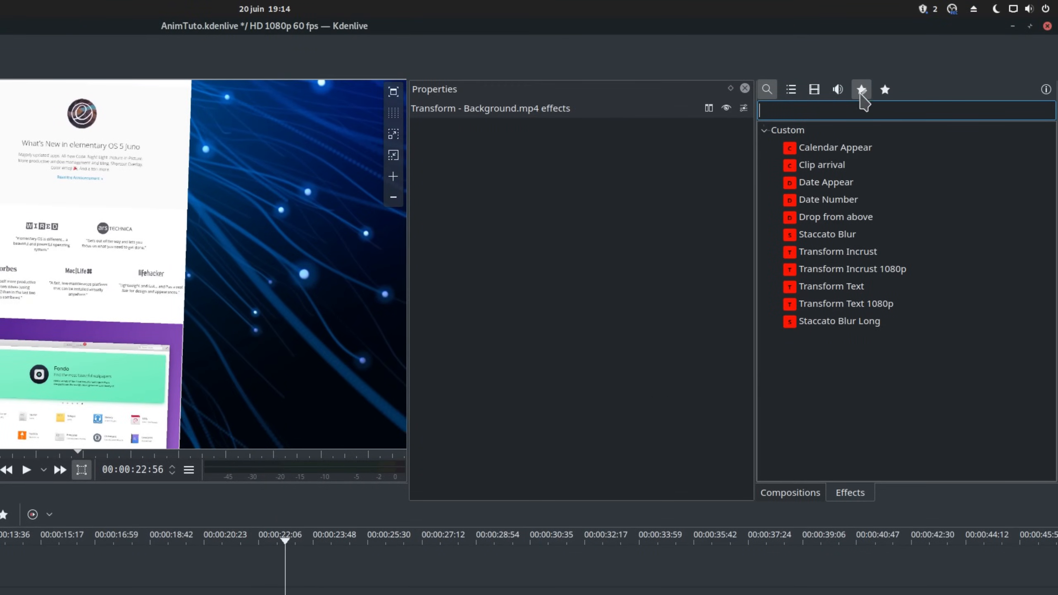
# - Add Staccato Blur Long from Custom effects to the Background.mp4 clip on V1
pyautogui.click(839, 321)
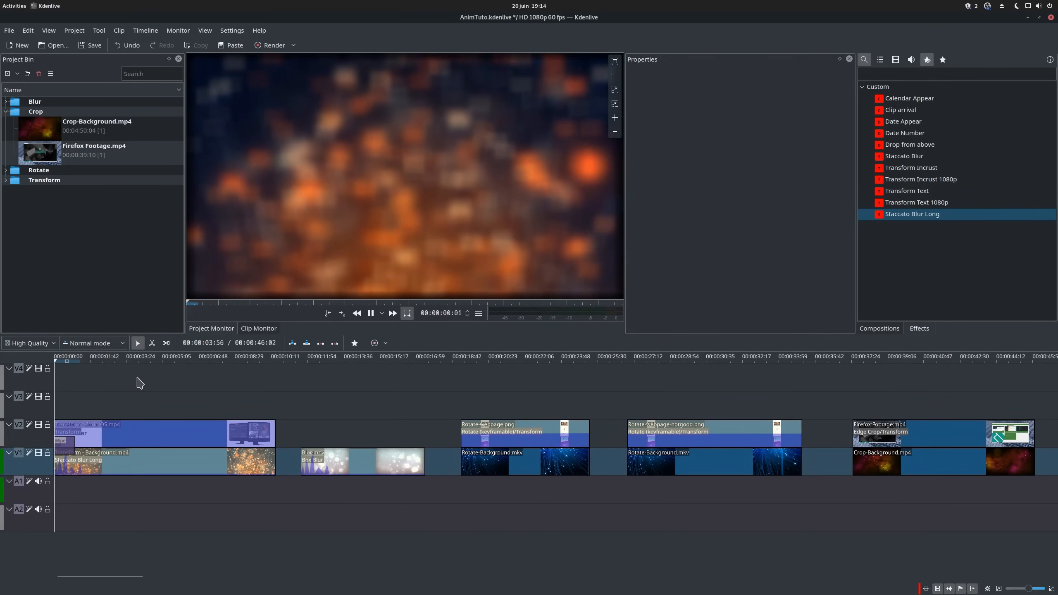
pyautogui.click(369, 313)
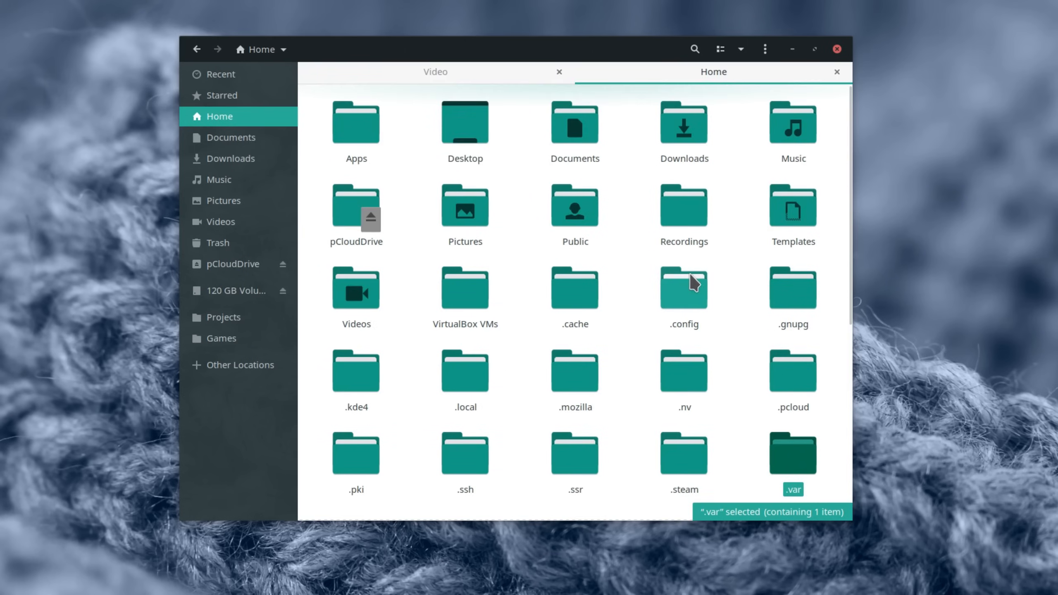
# - Browse Files to .var/app/org.kde.kdenlive/data/kdenlive/effects in the Home folder
pyautogui.scroll(-3)
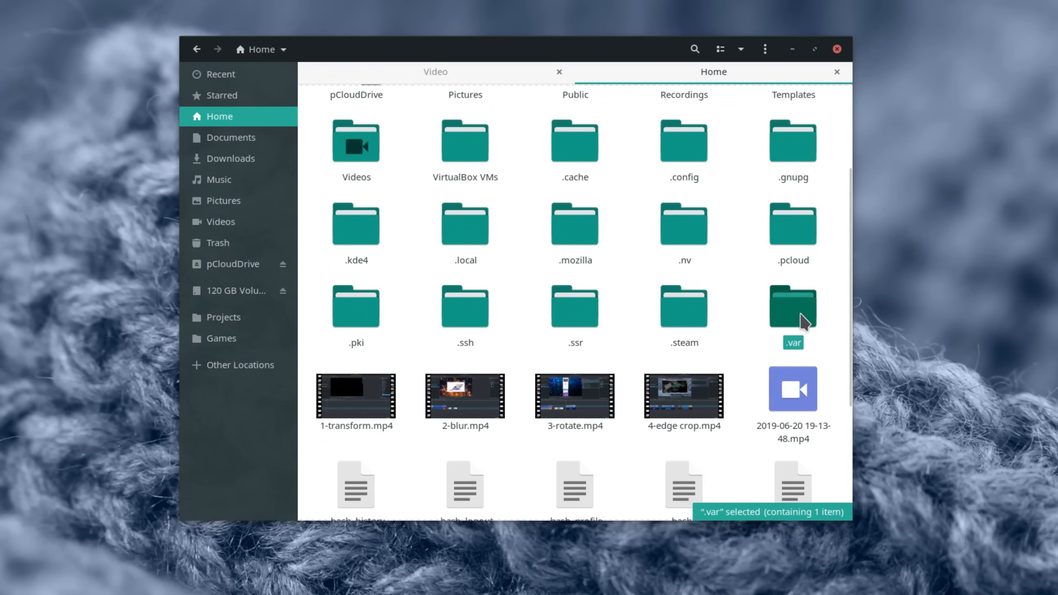
pyautogui.doubleClick(792, 306)
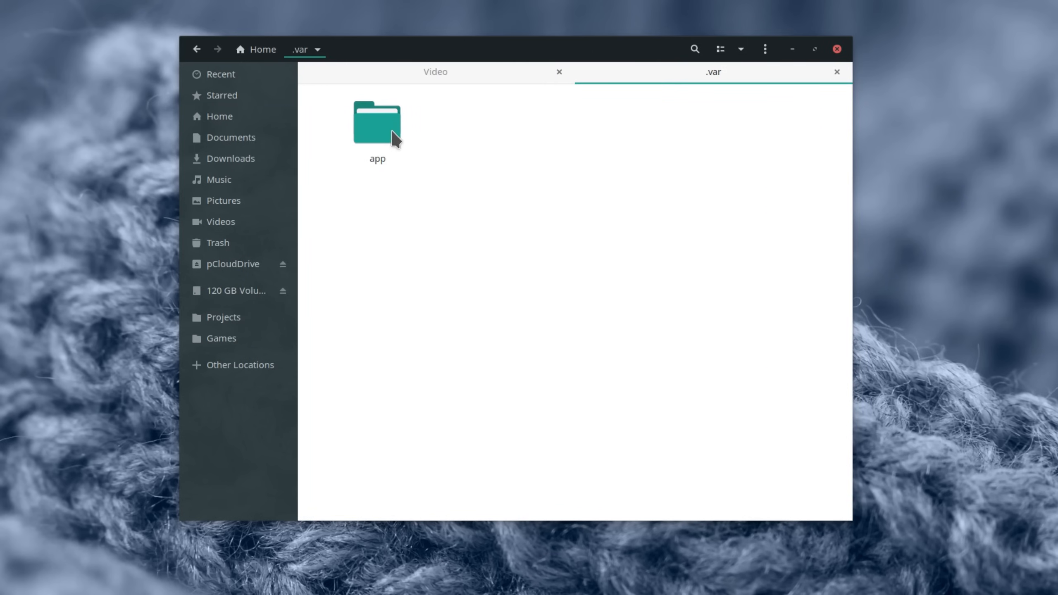
pyautogui.doubleClick(378, 122)
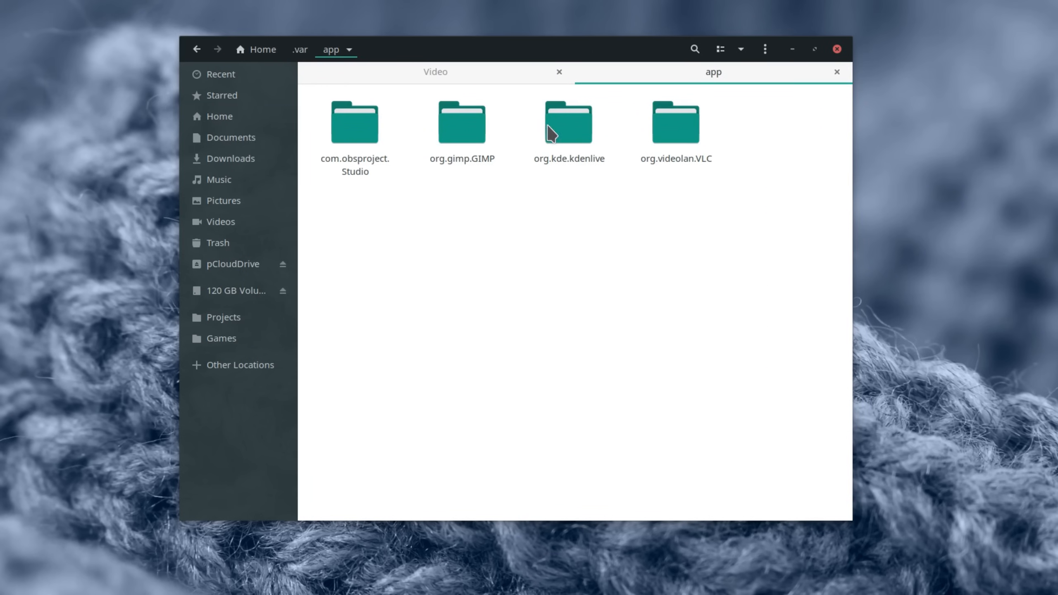
pyautogui.doubleClick(568, 122)
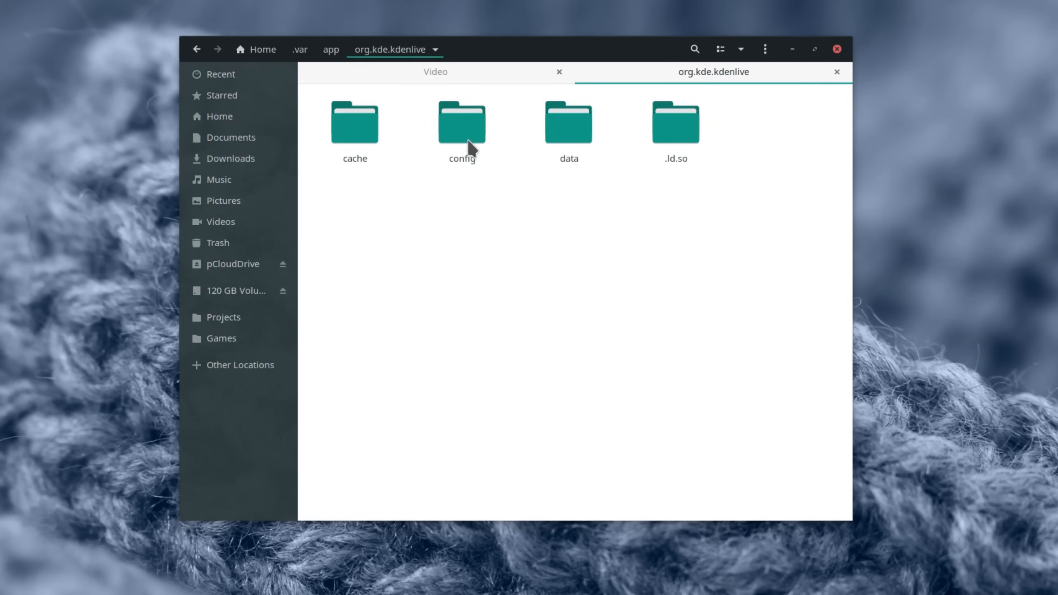
pyautogui.moveTo(493, 135)
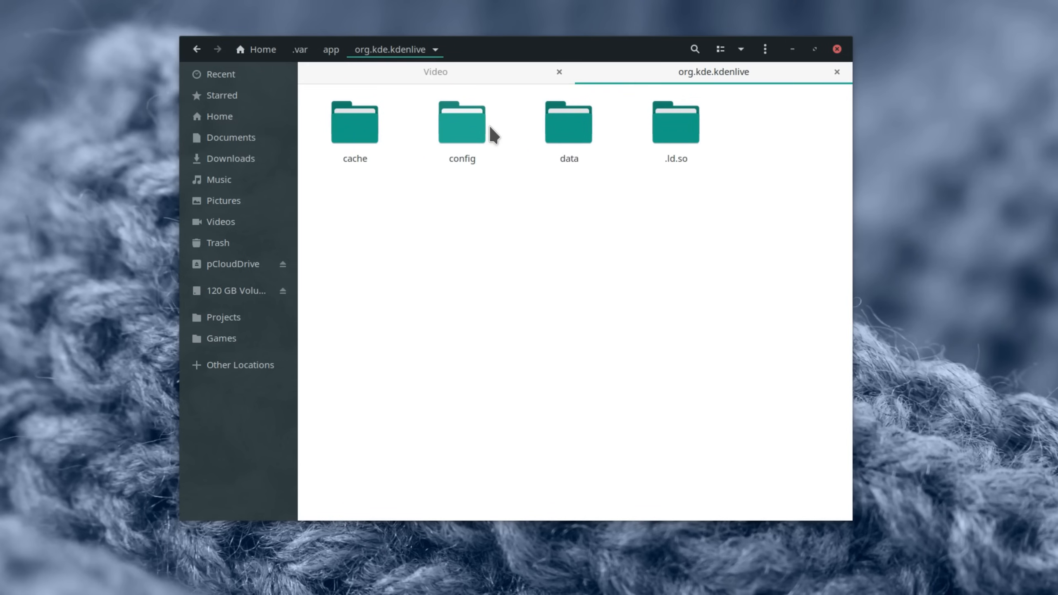
pyautogui.moveTo(435, 137)
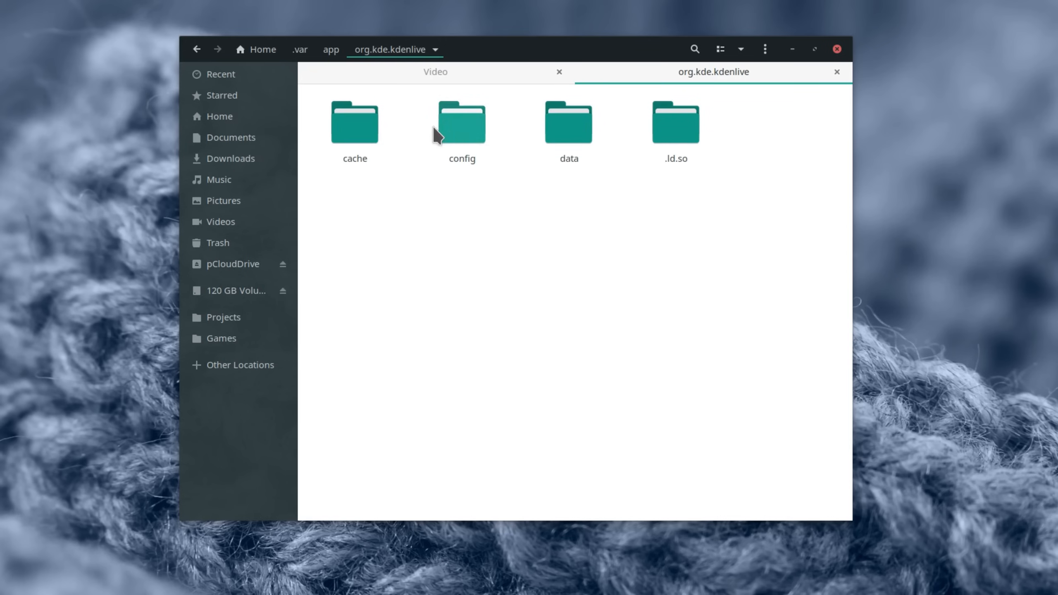
pyautogui.doubleClick(462, 121)
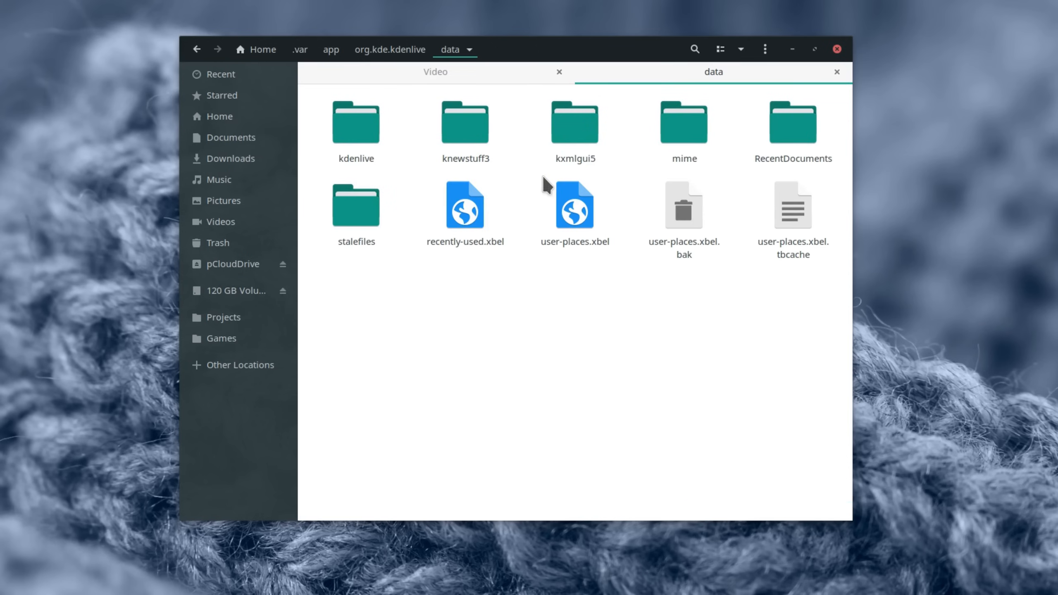
pyautogui.doubleClick(355, 123)
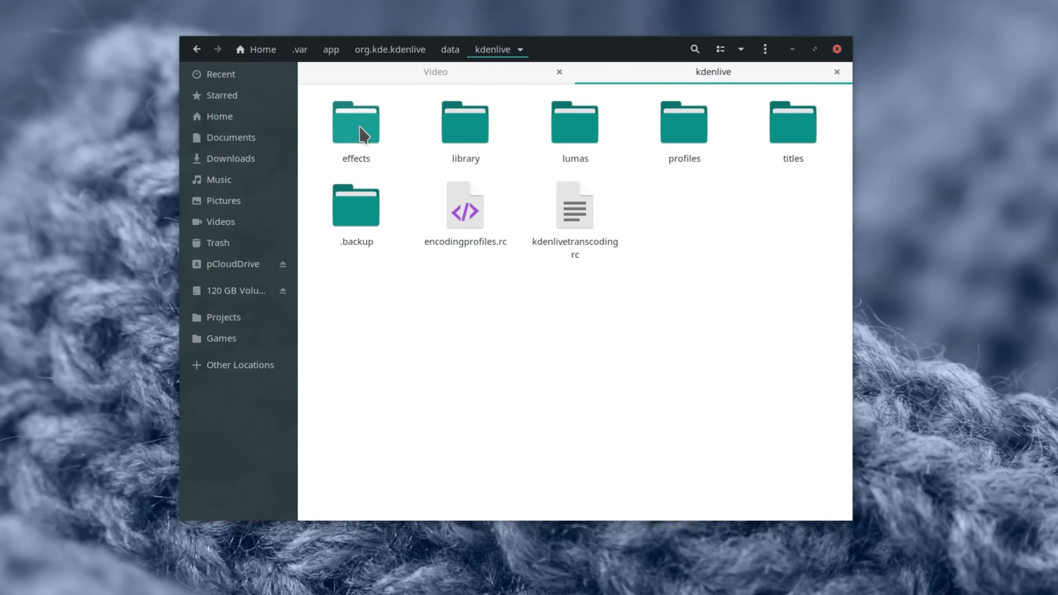
pyautogui.doubleClick(355, 123)
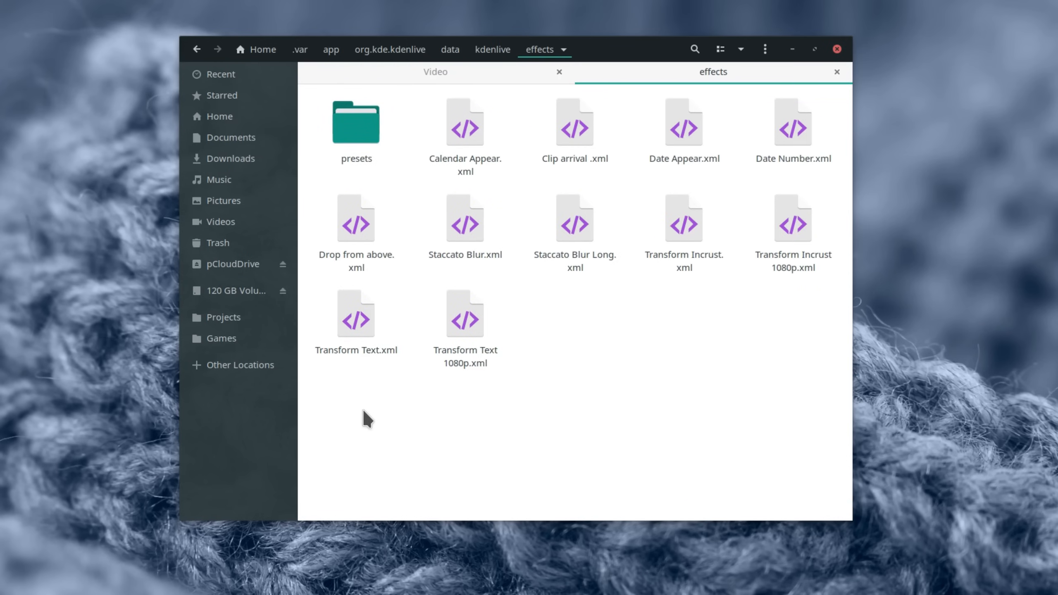
# - Select Staccato Blur Long.xml, then return to Kdenlive's blurred preview
pyautogui.click(574, 217)
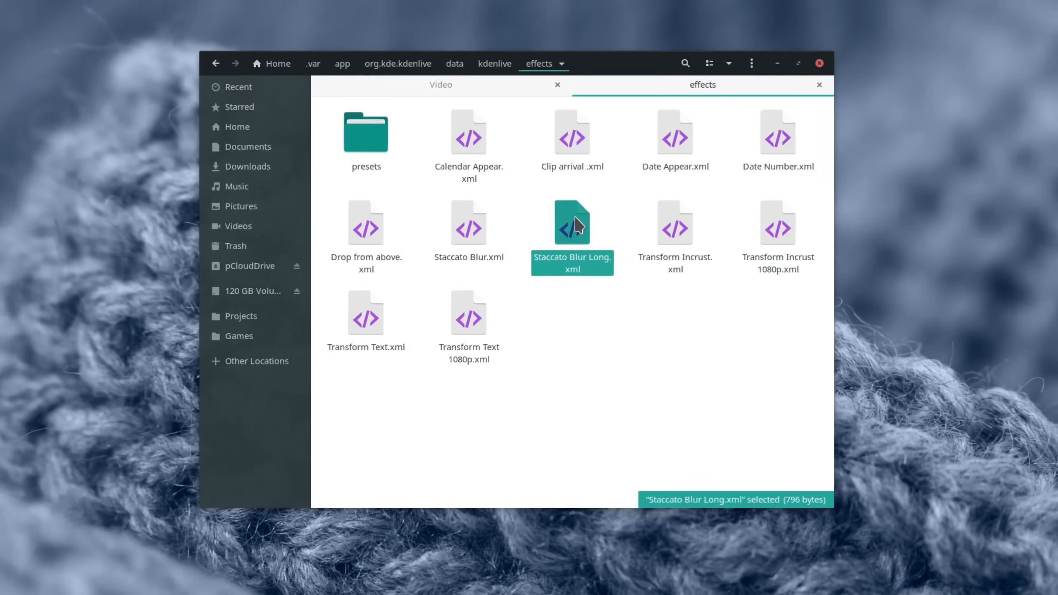
pyautogui.click(541, 581)
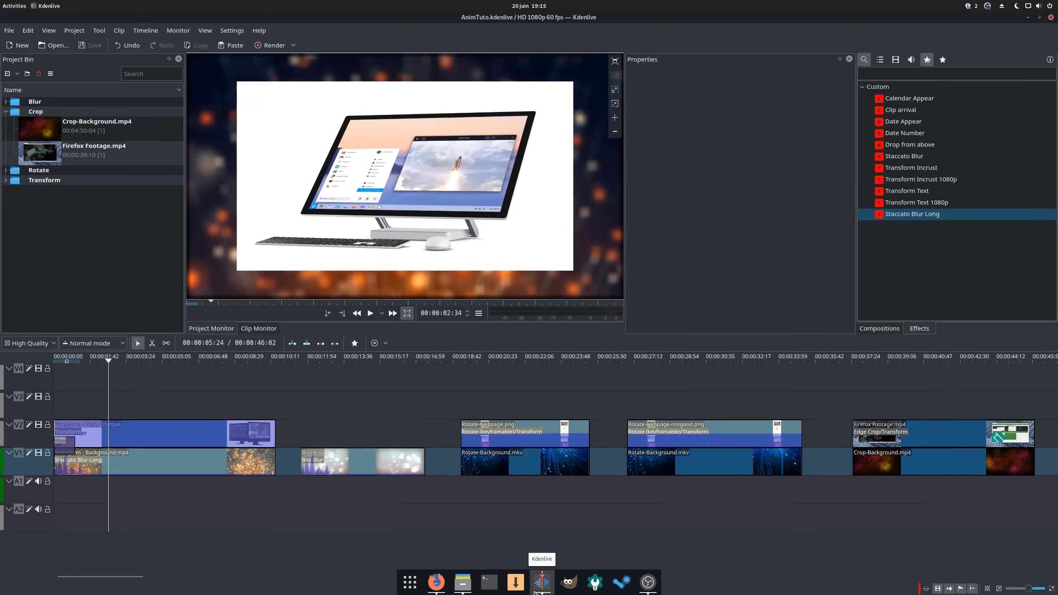
pyautogui.click(370, 313)
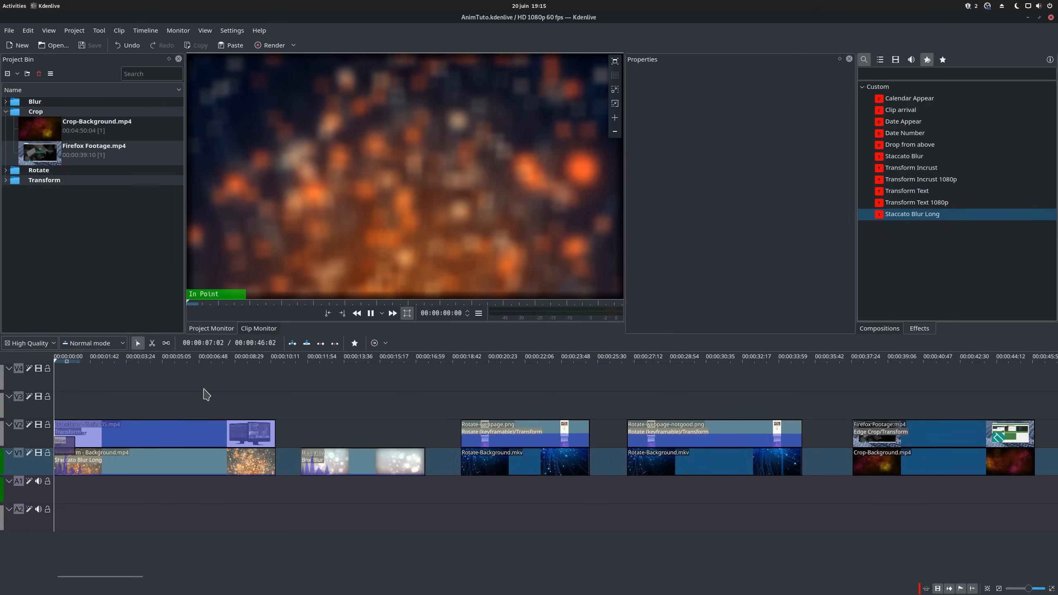